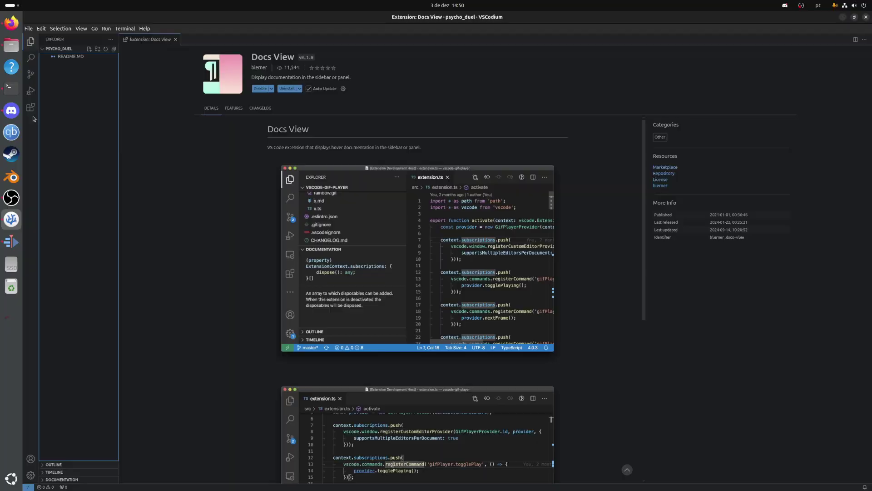
# Show the installed extensions list beside the Docs View extension details
pyautogui.click(31, 107)
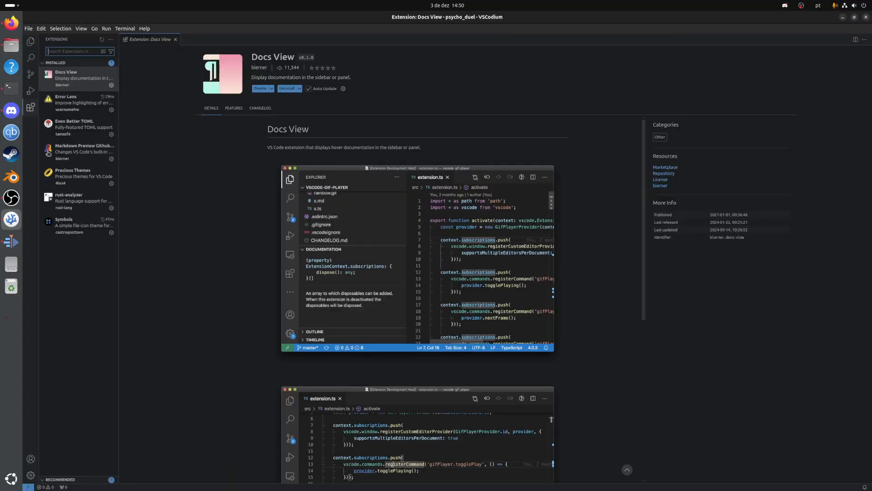
pyautogui.moveTo(589, 48)
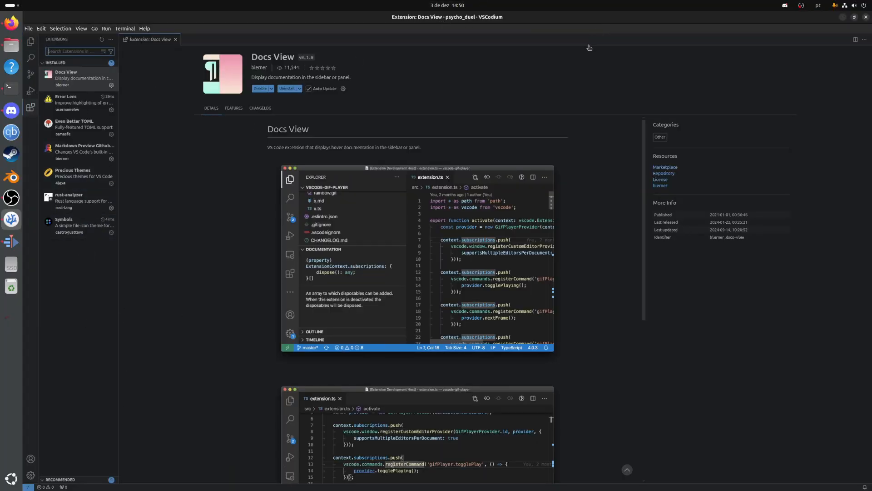
pyautogui.moveTo(550, 73)
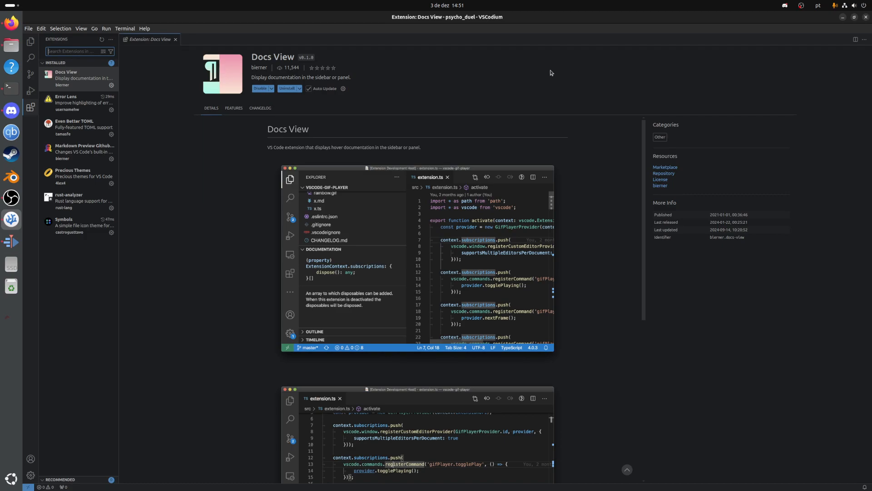
pyautogui.moveTo(324, 139)
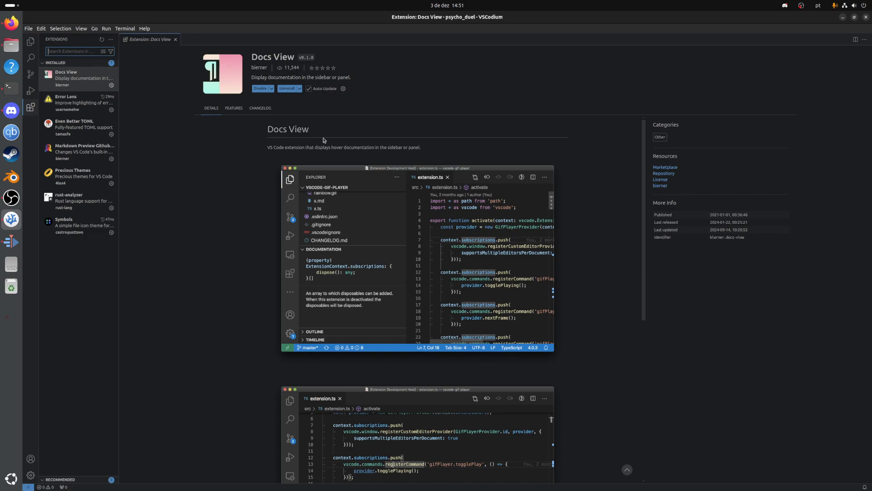
# Review Error Lens, Even Better TOML and Markdown Preview Github Styling details, then return to the project file list
pyautogui.click(78, 103)
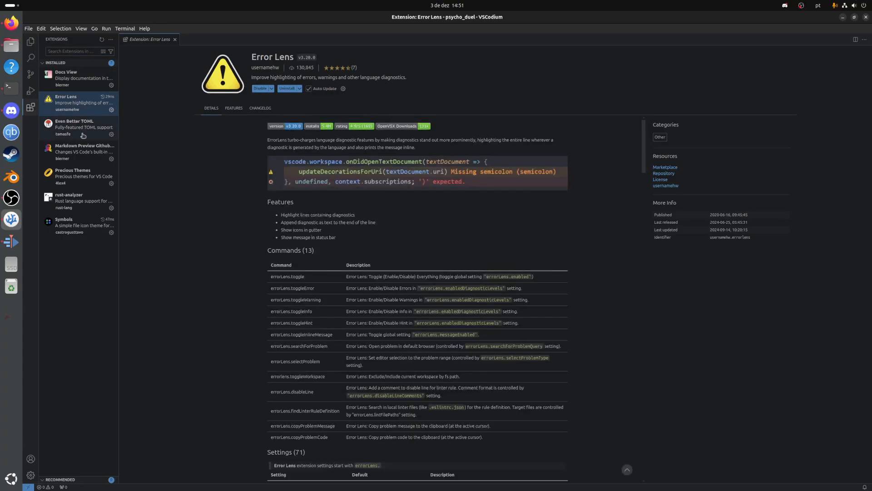
pyautogui.moveTo(83, 127)
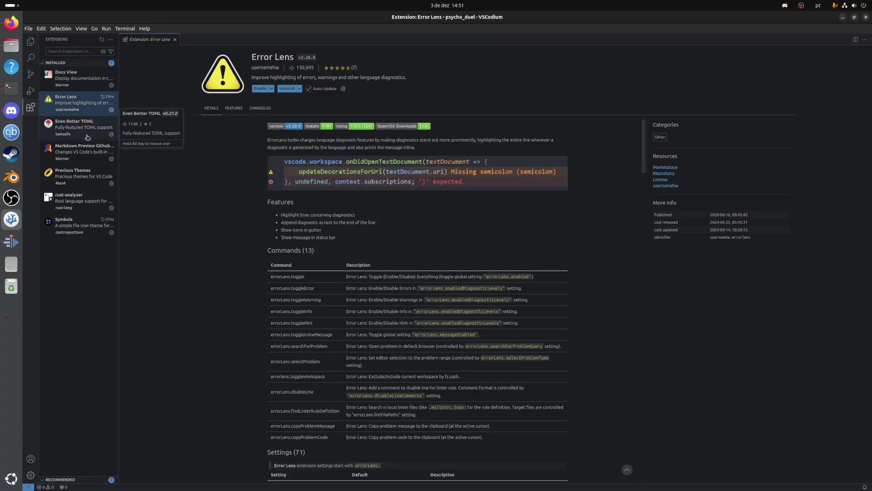
pyautogui.moveTo(243, 282)
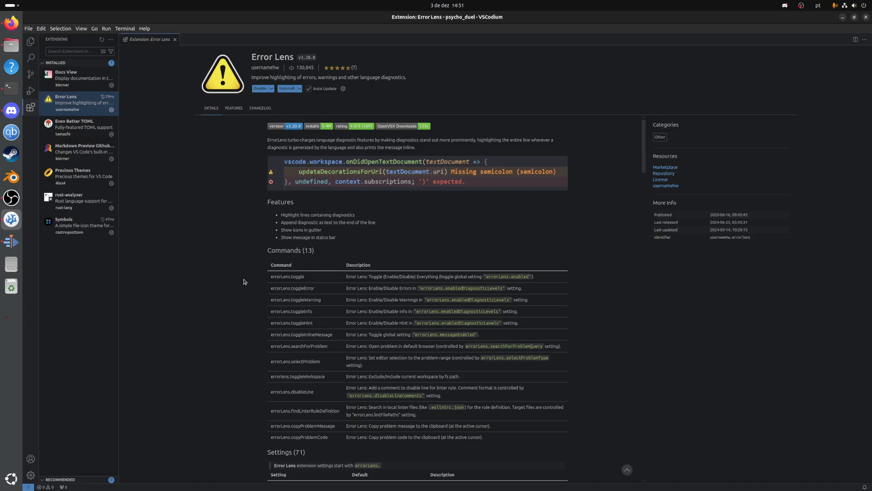
pyautogui.moveTo(141, 229)
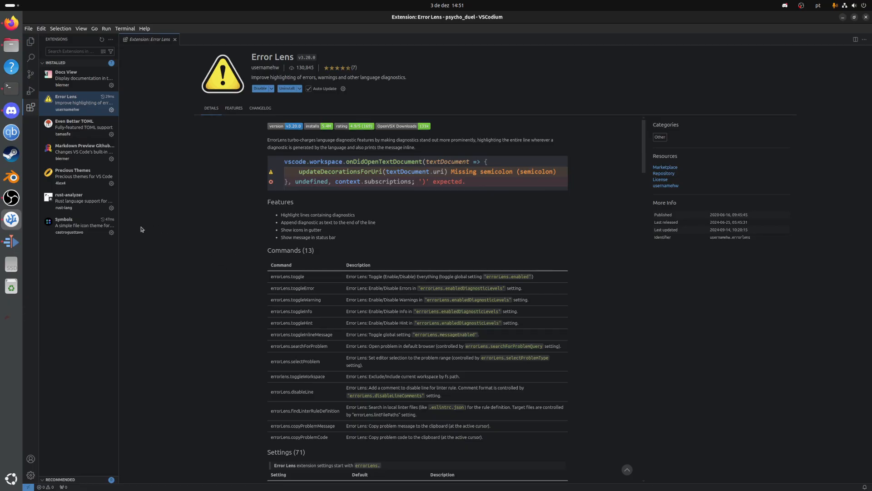
pyautogui.moveTo(198, 231)
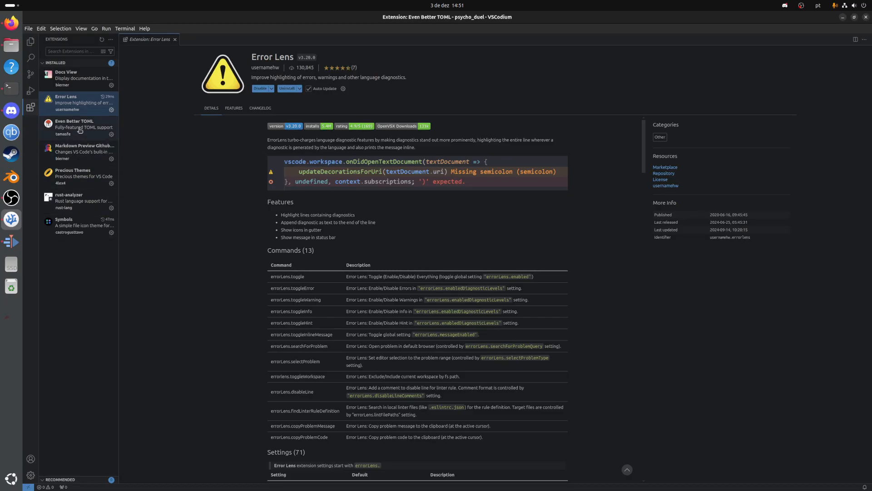
pyautogui.click(78, 128)
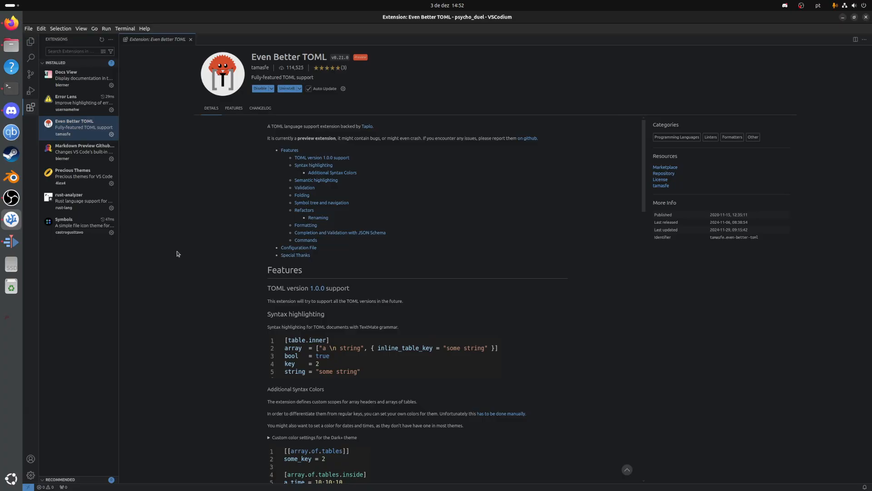
pyautogui.moveTo(177, 254)
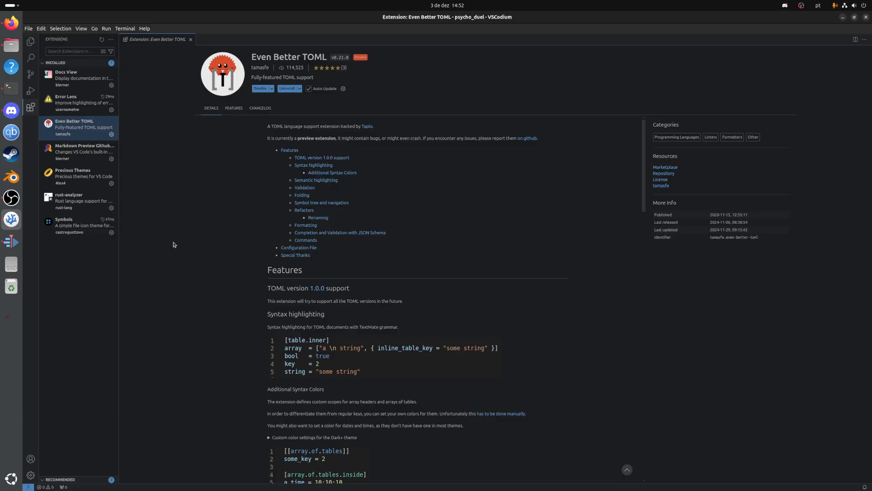
pyautogui.moveTo(169, 263)
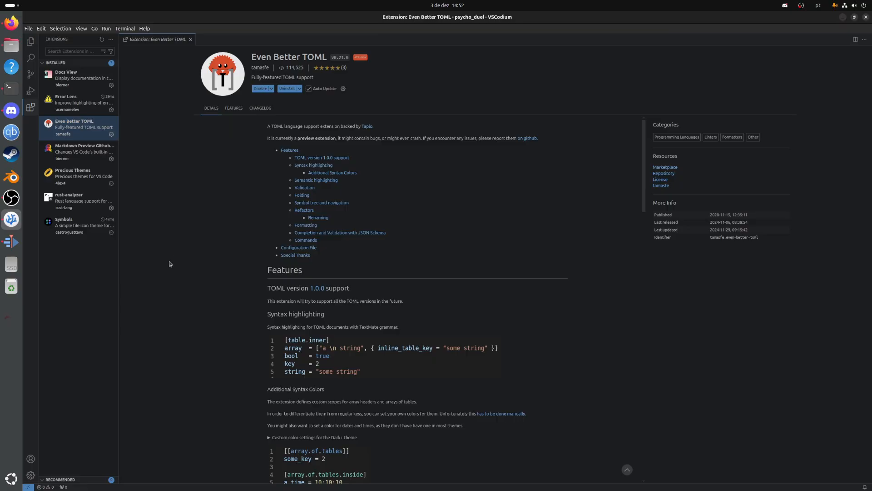
pyautogui.moveTo(84, 151)
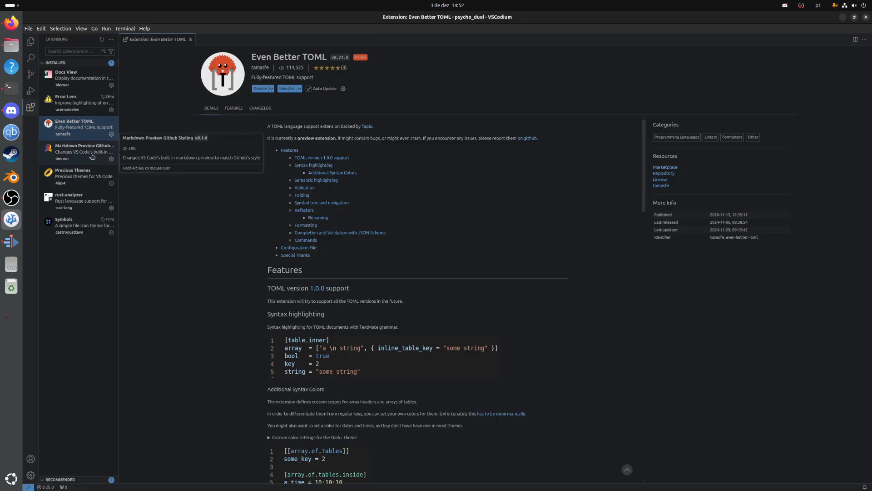
pyautogui.click(83, 152)
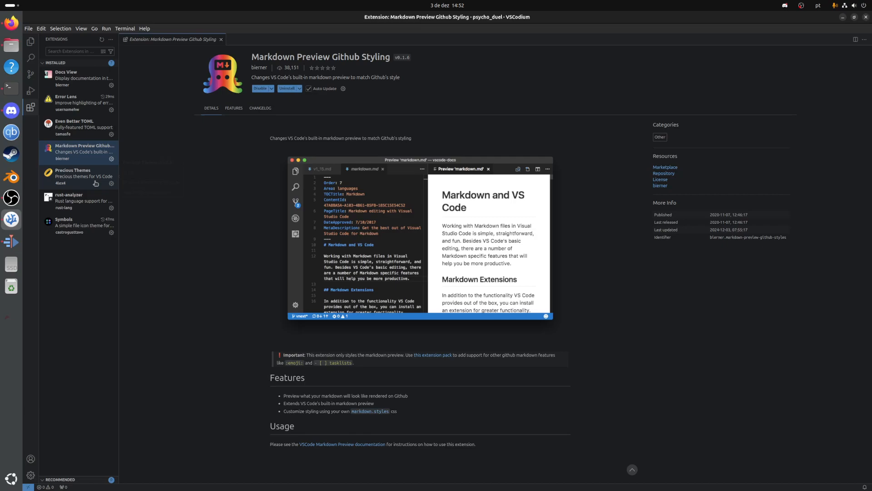
pyautogui.moveTo(78, 176)
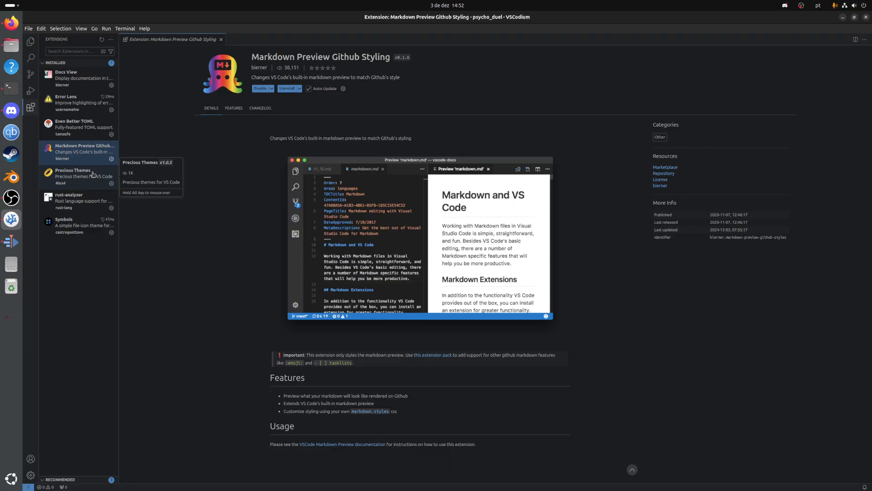
pyautogui.click(30, 42)
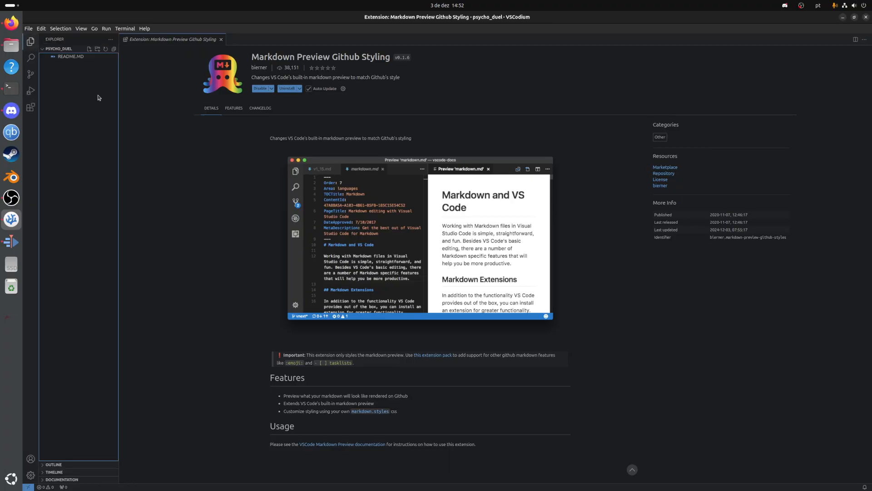
# View README.MD in the editor and close it, leaving no editors open
pyautogui.click(70, 56)
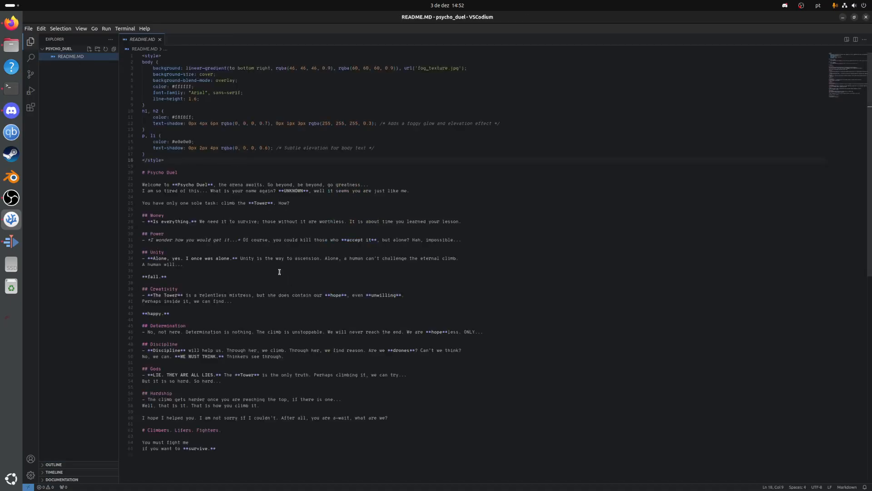
pyautogui.moveTo(219, 278)
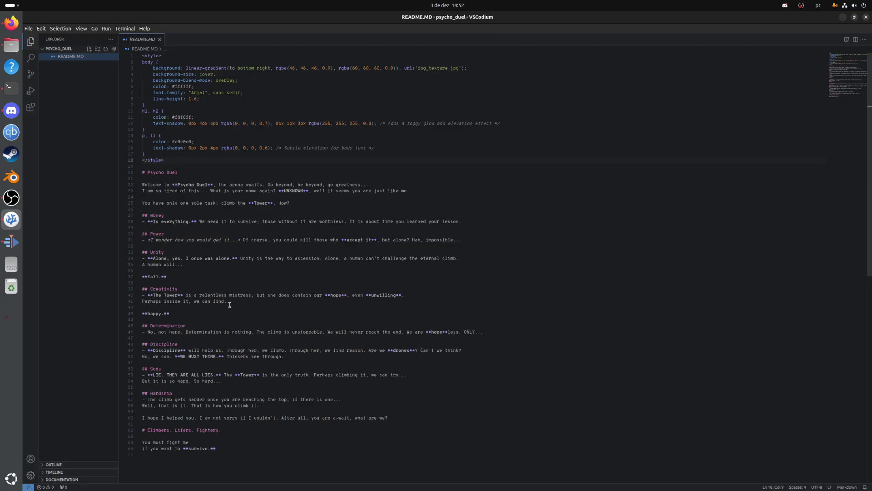
pyautogui.moveTo(91, 164)
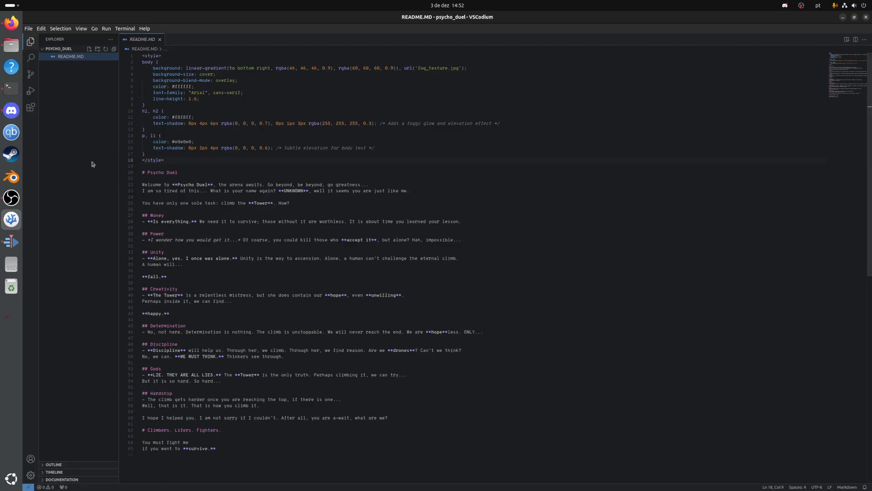
pyautogui.moveTo(128, 173)
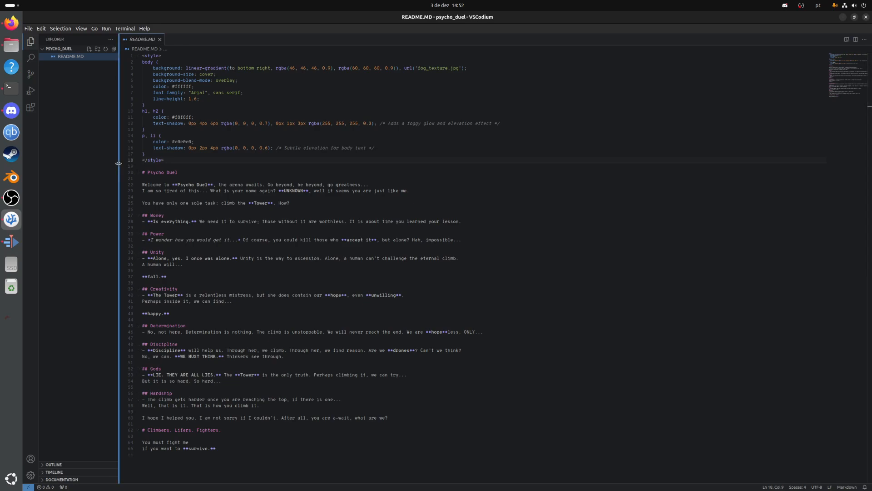
pyautogui.moveTo(184, 293)
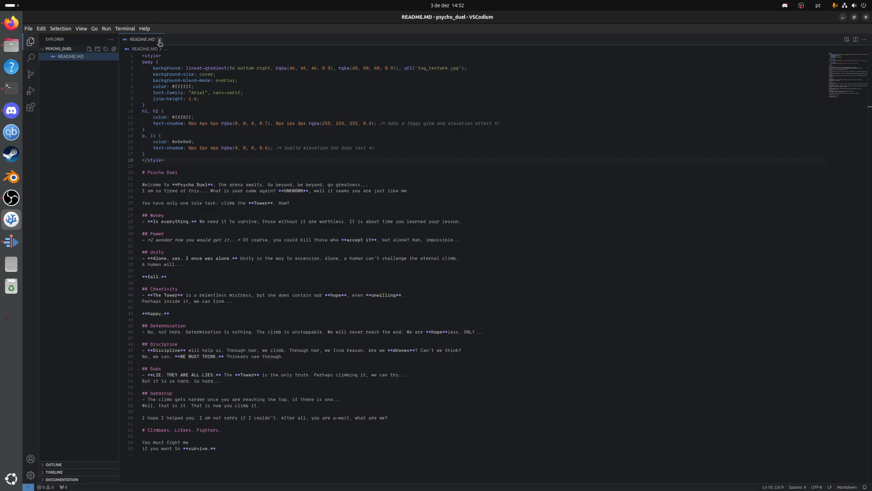
pyautogui.click(160, 40)
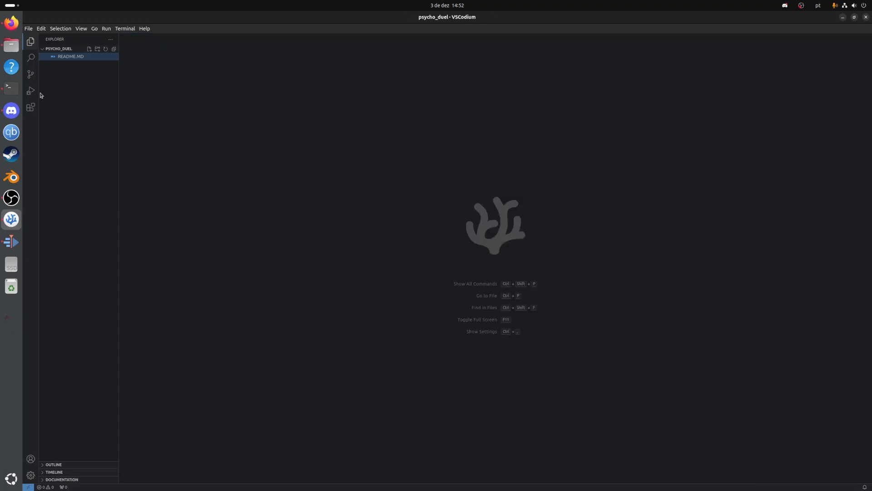
# Return to the installed extensions and review rust-analyzer and the Symbols icon theme details
pyautogui.click(30, 107)
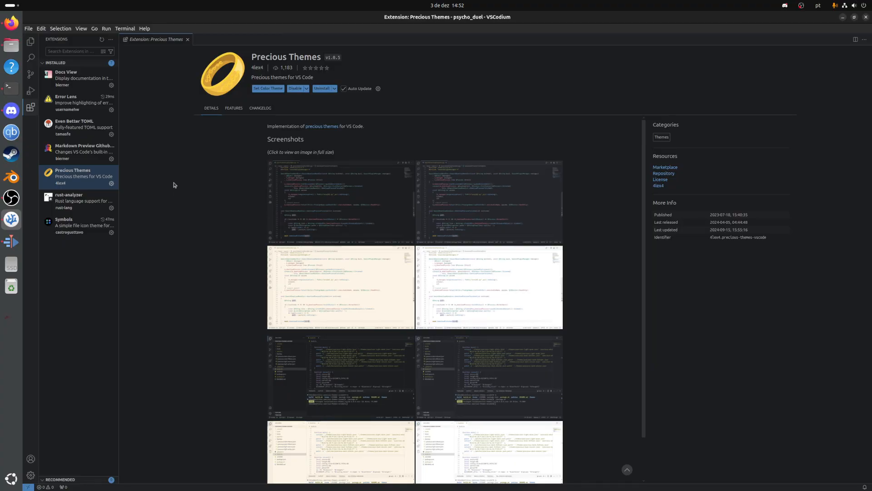
pyautogui.click(79, 200)
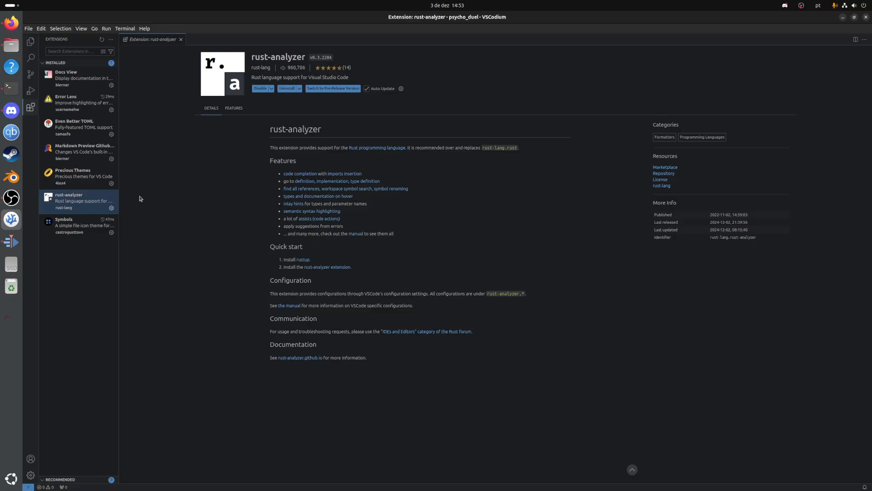
pyautogui.click(78, 225)
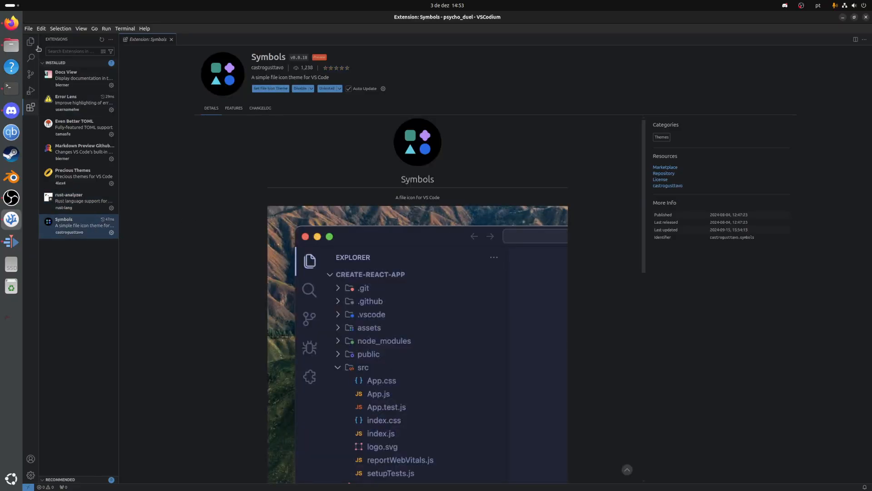
# Show the Source Control view, which reports no Git repository for the folder
pyautogui.click(30, 73)
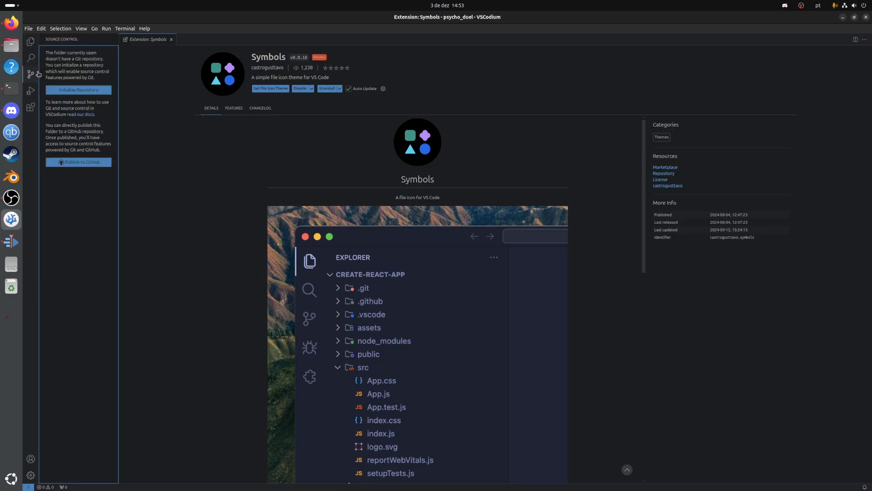
pyautogui.moveTo(136, 182)
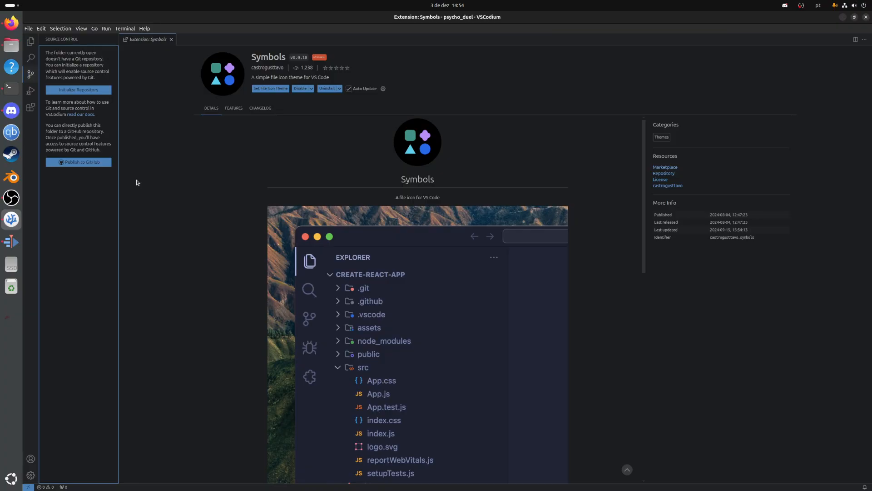
pyautogui.moveTo(141, 226)
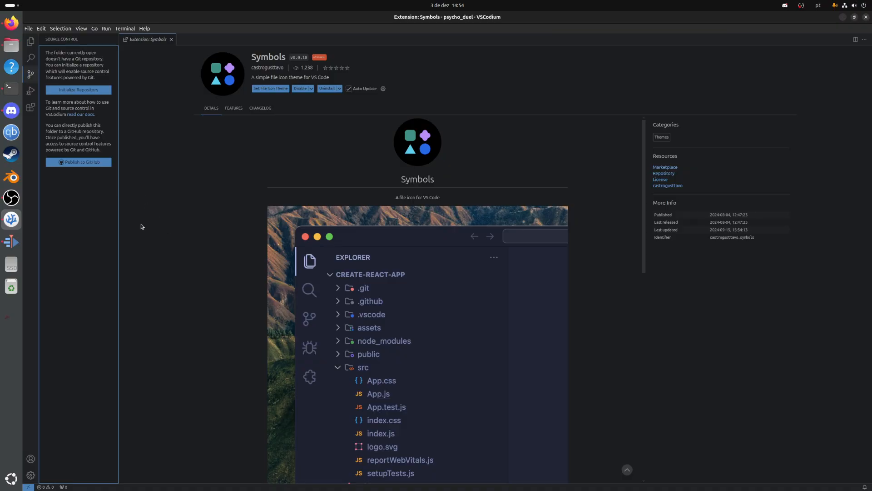
pyautogui.moveTo(224, 125)
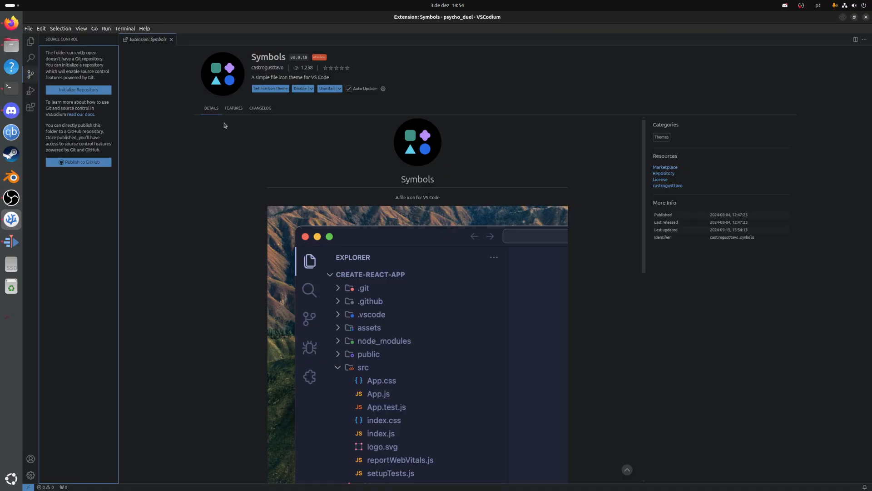
pyautogui.moveTo(183, 106)
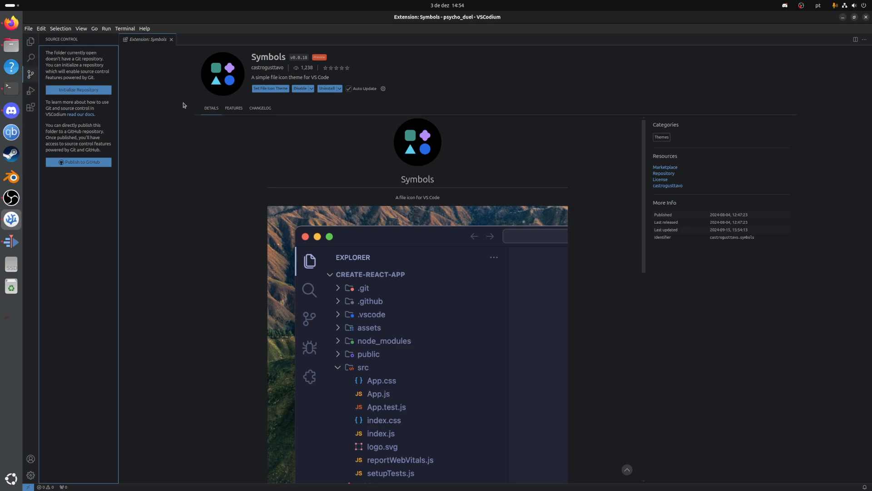
pyautogui.moveTo(173, 169)
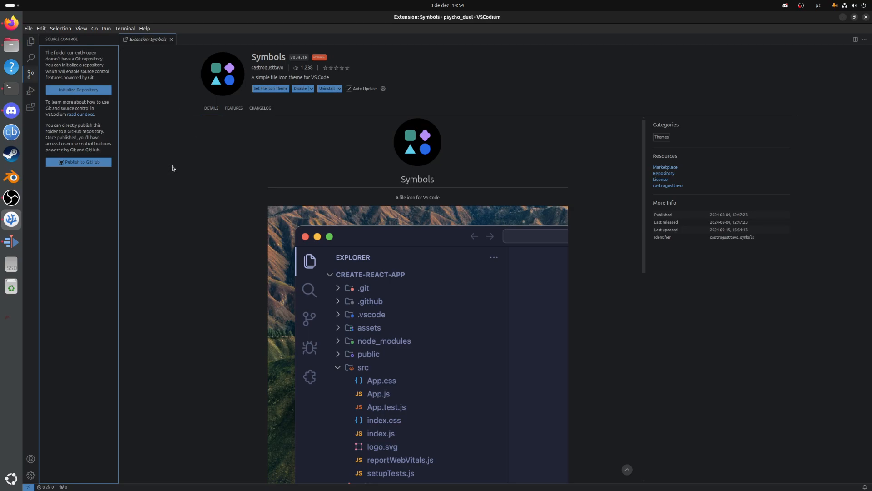
pyautogui.moveTo(160, 165)
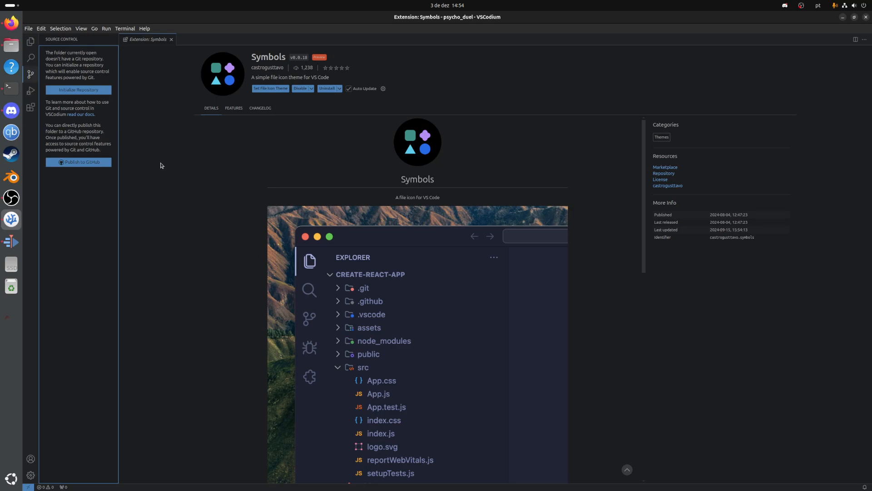
pyautogui.moveTo(166, 167)
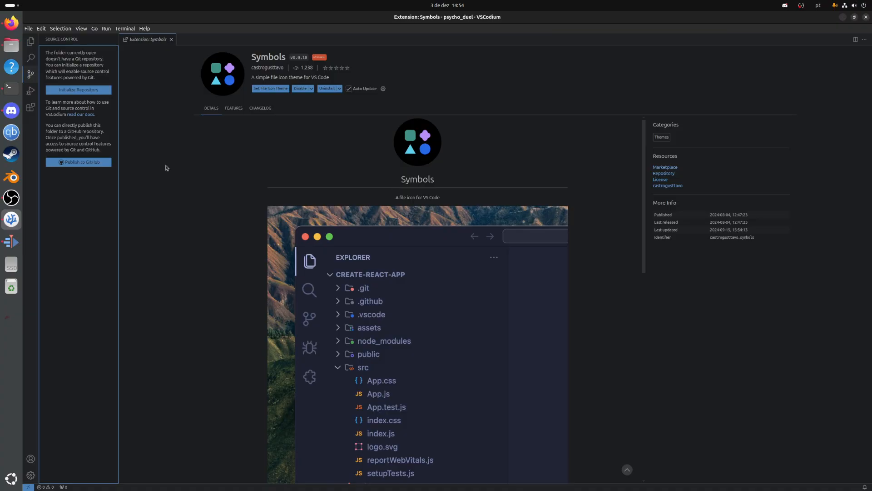
pyautogui.moveTo(135, 199)
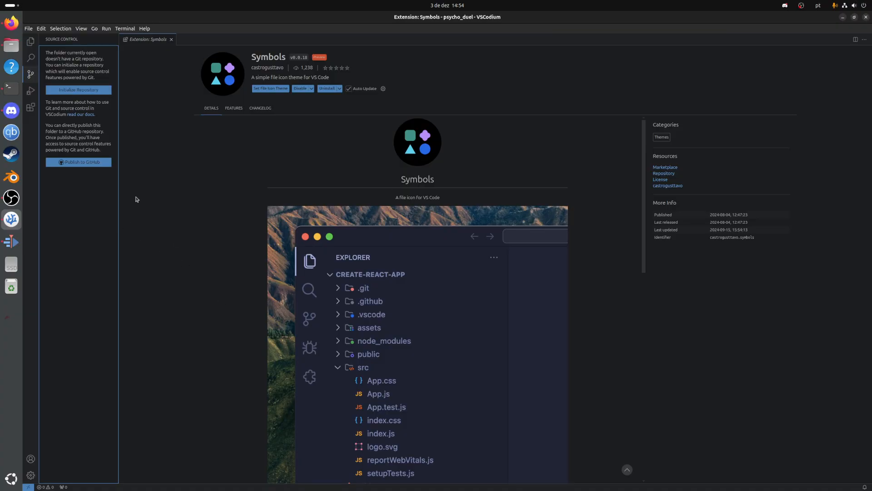
# Run git in an integrated terminal for psycho_duel to list its common commands
pyautogui.click(31, 43)
pyautogui.write('git')
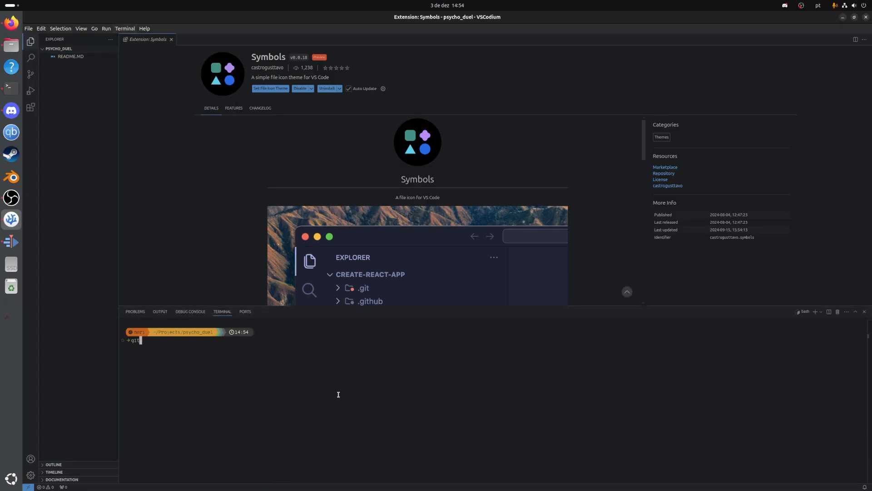
pyautogui.press('Return')
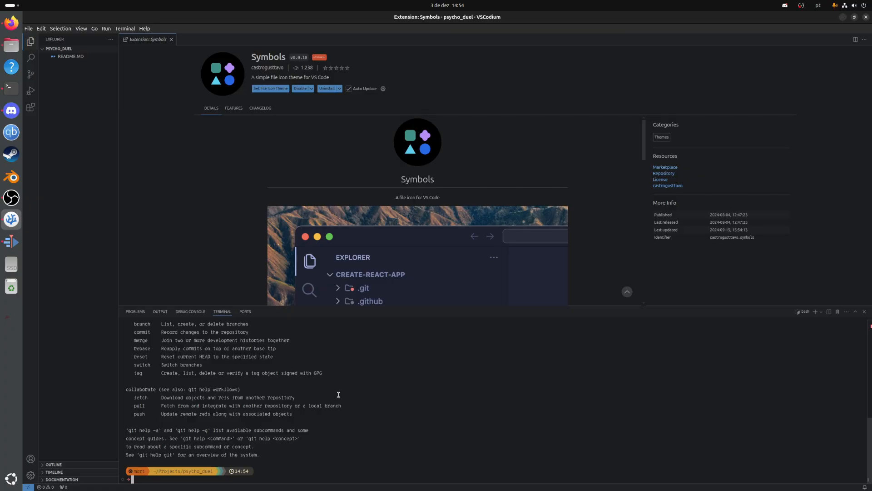
pyautogui.moveTo(207, 305)
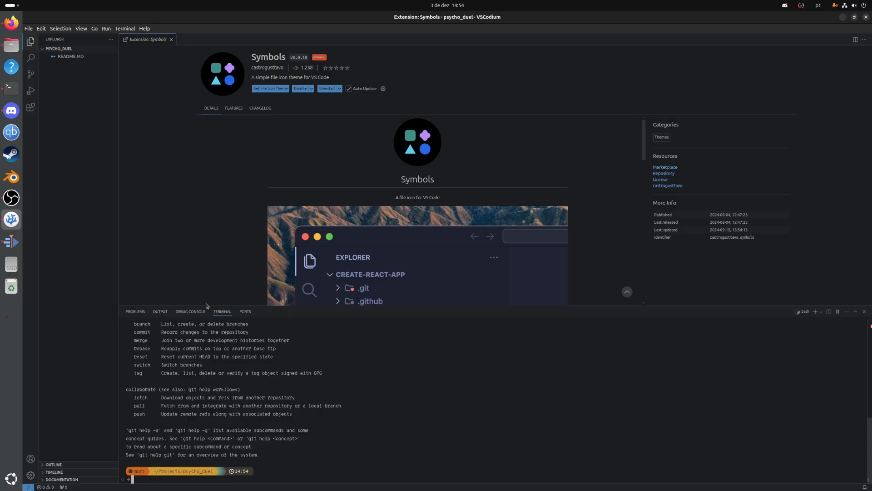
pyautogui.moveTo(68, 132)
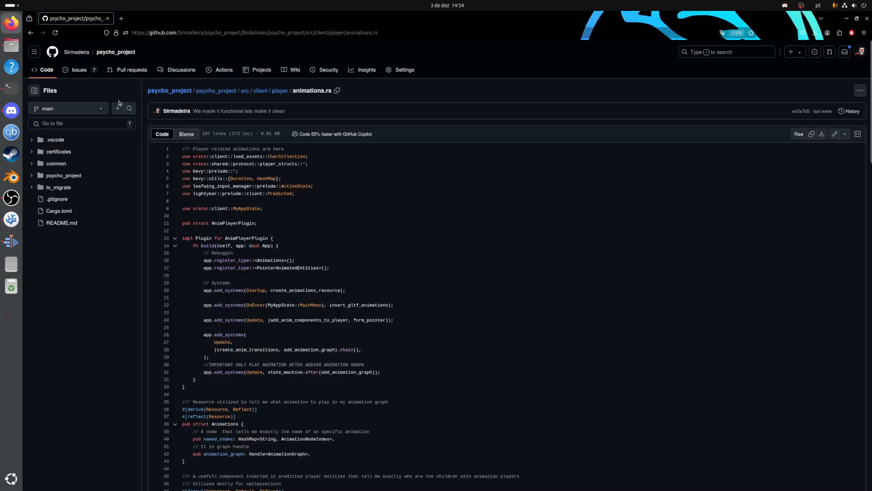
pyautogui.moveTo(335, 206)
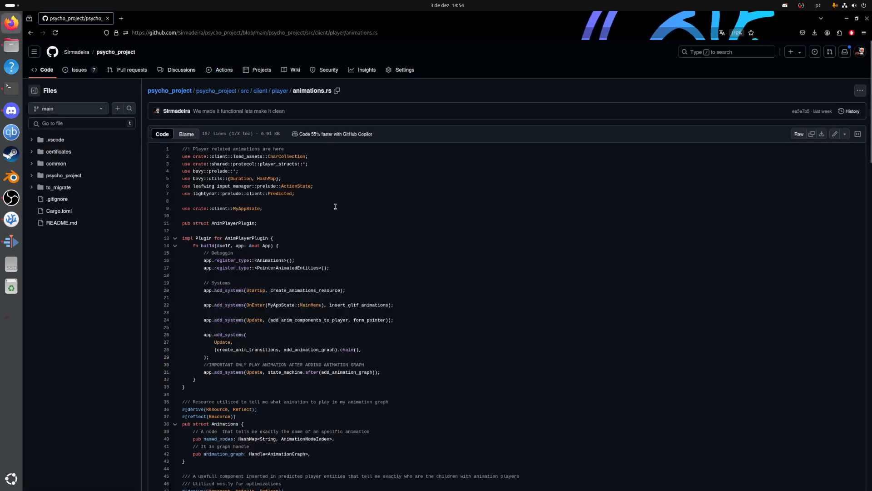
pyautogui.moveTo(336, 298)
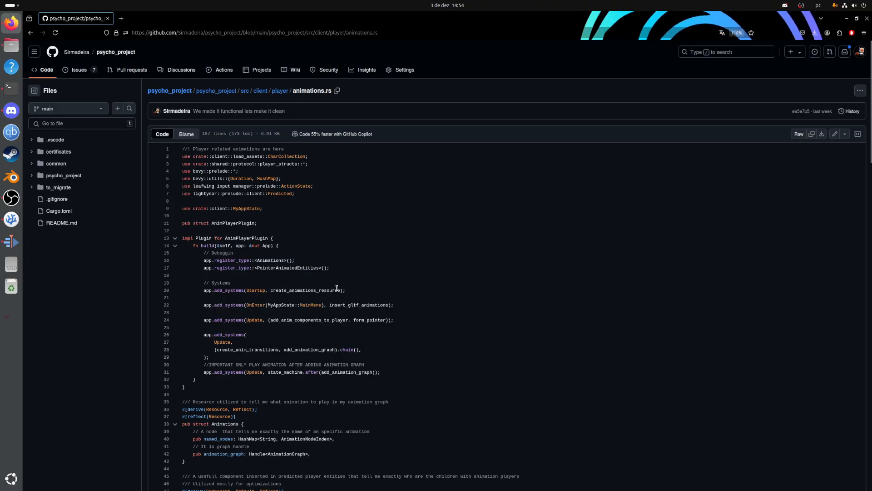
pyautogui.moveTo(320, 309)
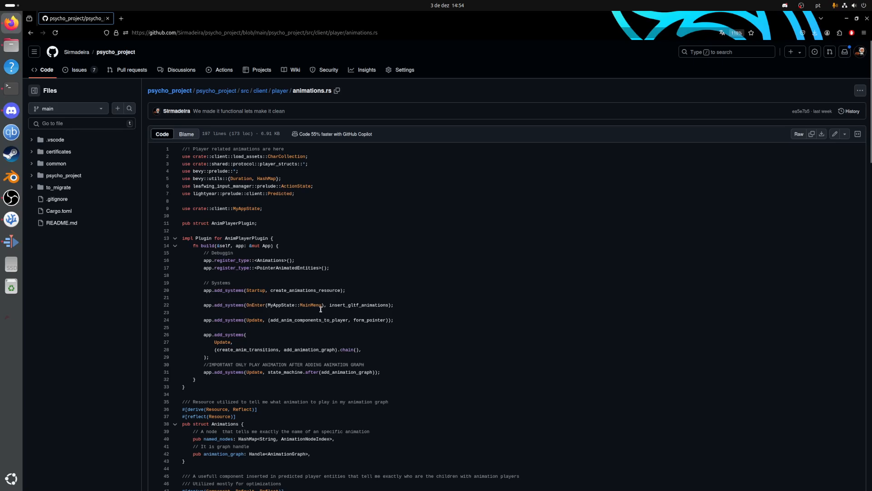
pyautogui.moveTo(298, 333)
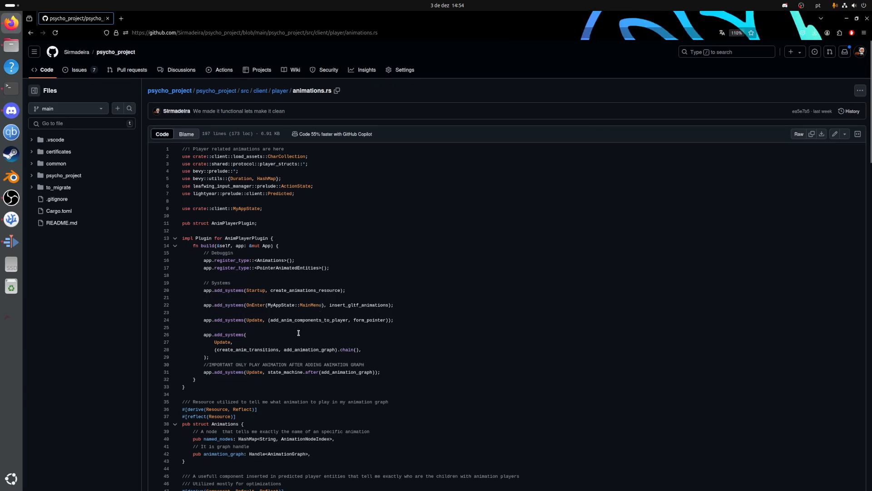
pyautogui.moveTo(308, 326)
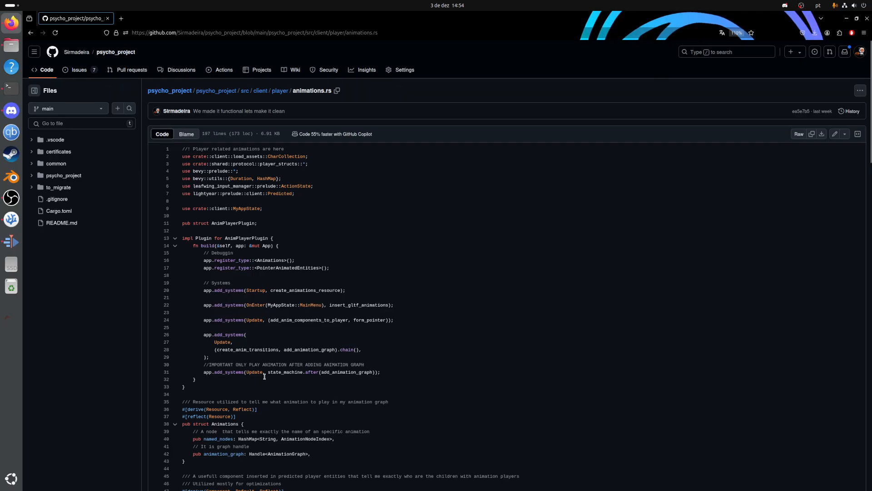
pyautogui.moveTo(262, 397)
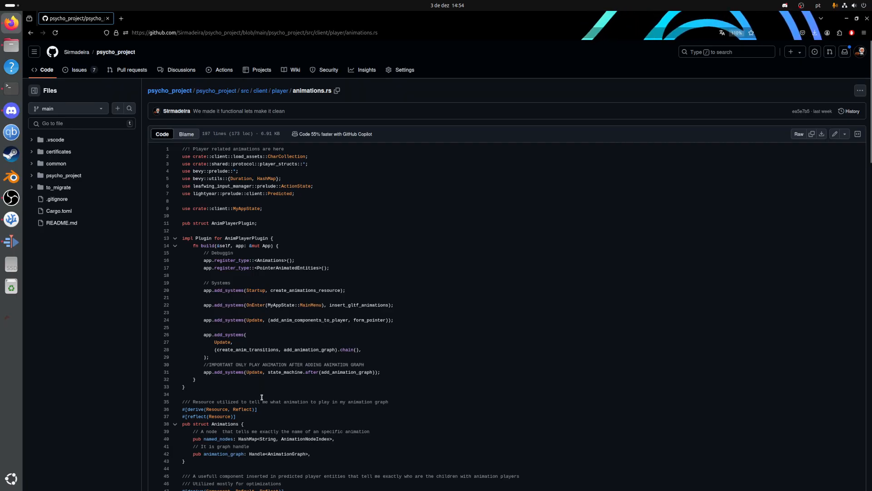
pyautogui.moveTo(384, 337)
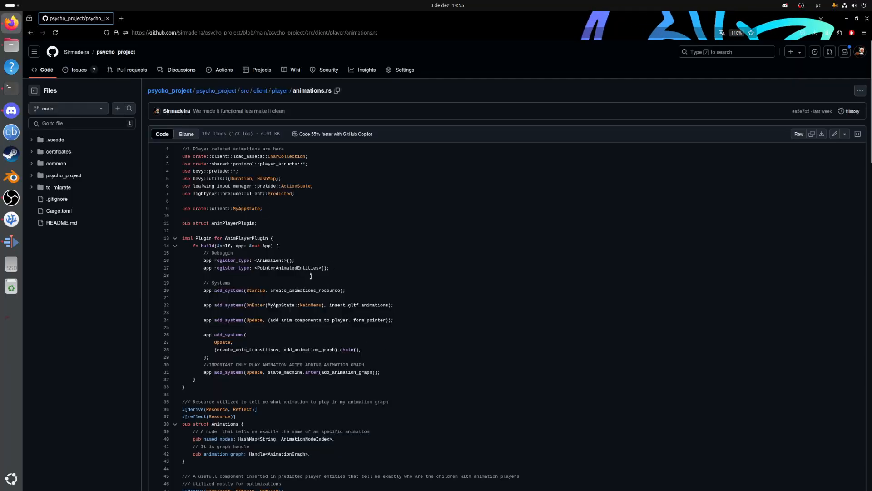
pyautogui.moveTo(316, 319)
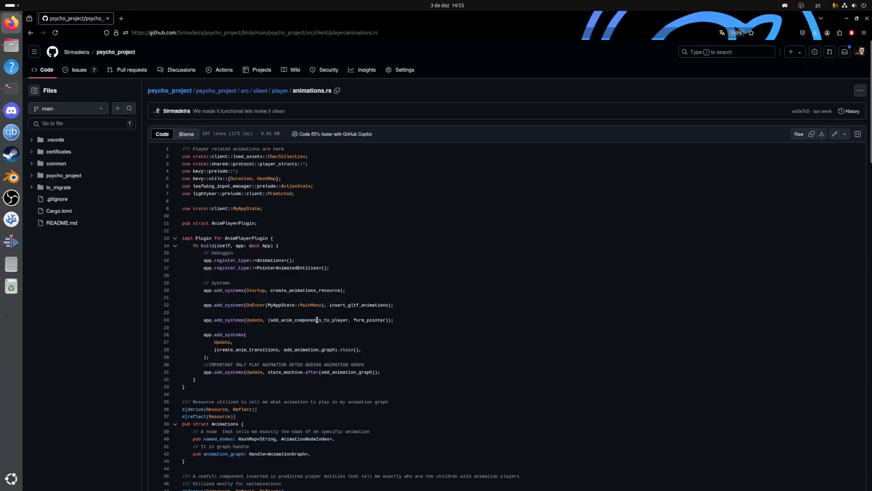
pyautogui.moveTo(169, 91)
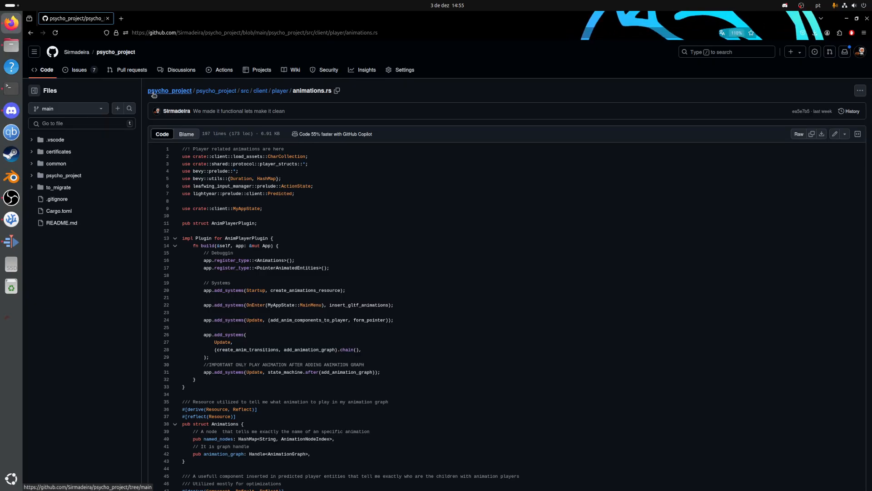
# Return from animations.rs to the psycho_project repository root via the breadcrumb
pyautogui.click(170, 89)
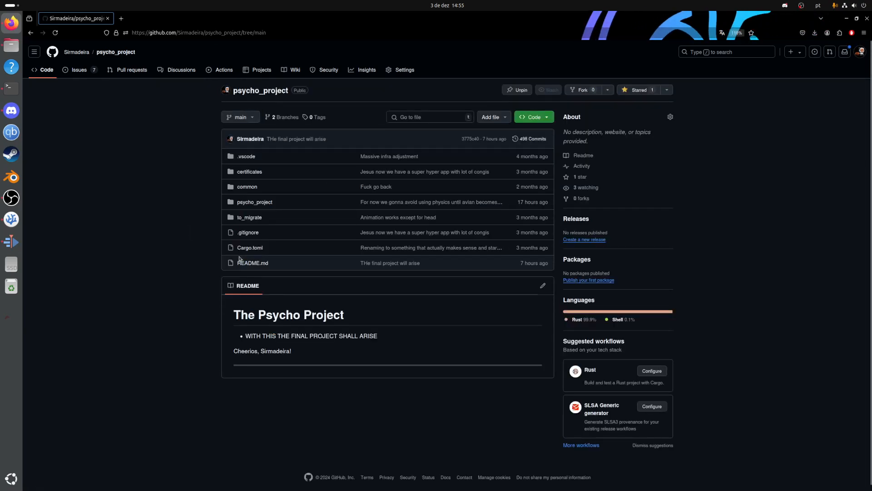
# Bring up GitHub's site-wide search suggestions over the psycho_project page
pyautogui.click(547, 90)
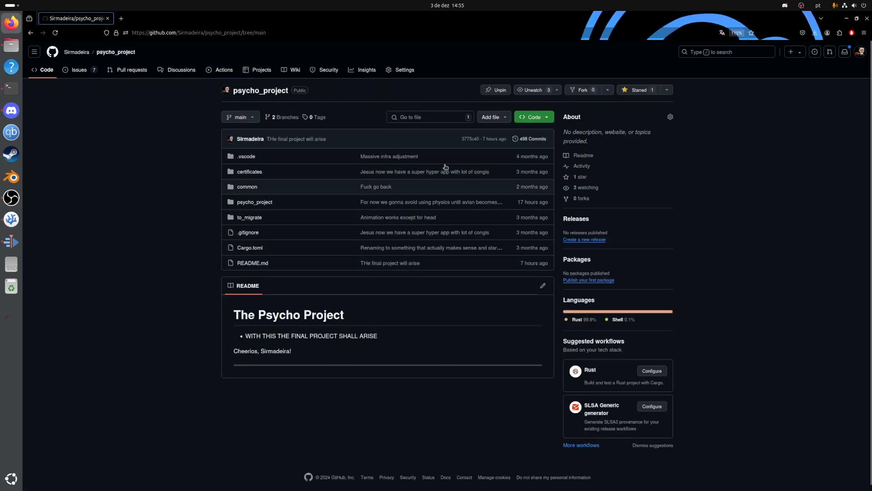
pyautogui.moveTo(388, 228)
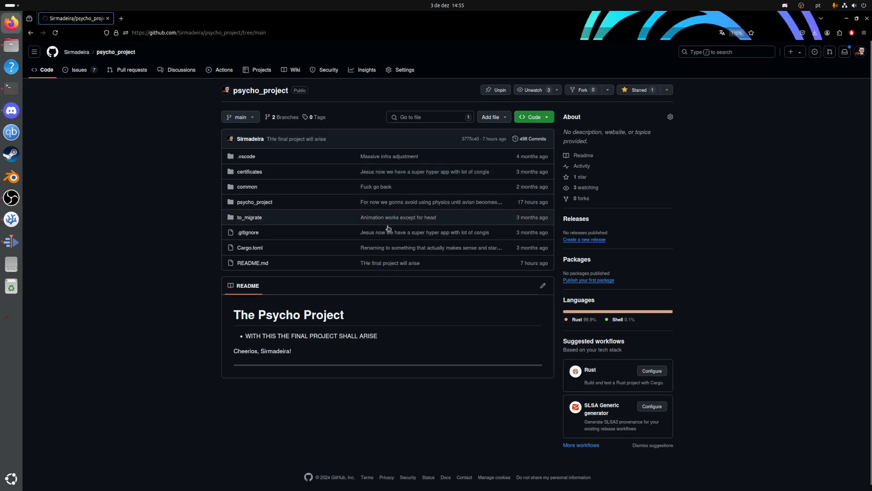
pyautogui.moveTo(175, 313)
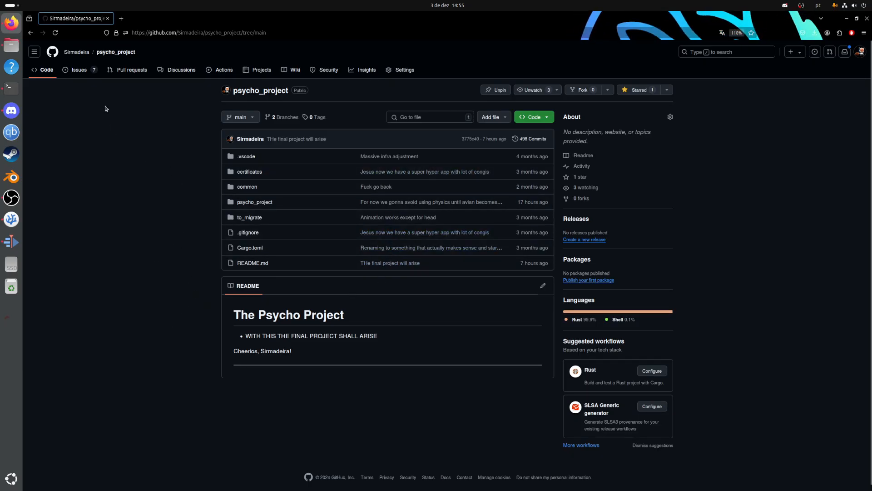
pyautogui.click(726, 52)
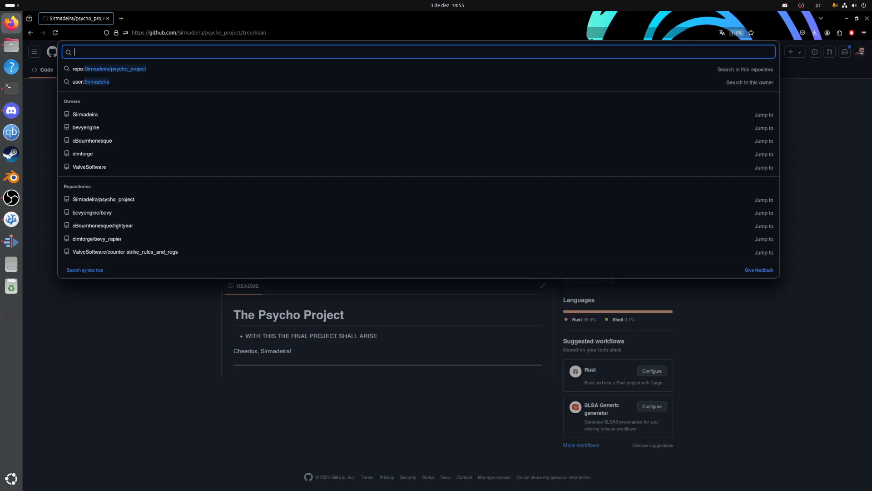
# Go to the lightyear maintainer's profile and into the pinned lightyear repository
pyautogui.click(115, 68)
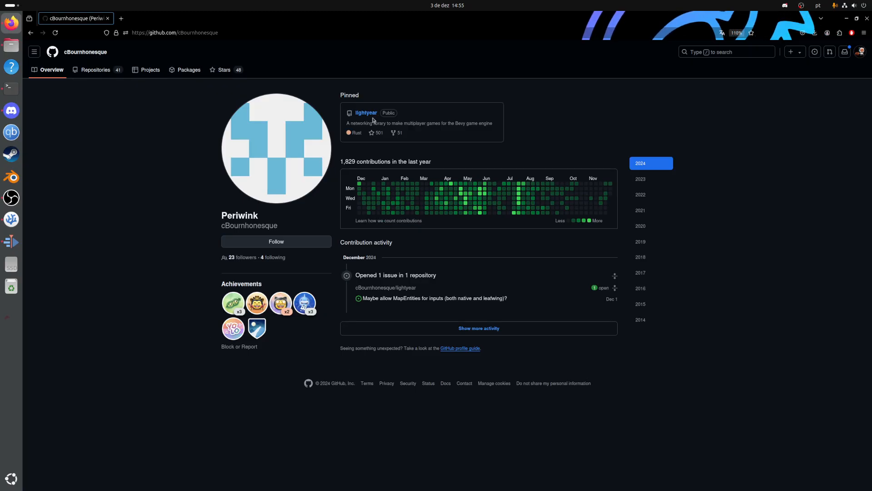
pyautogui.moveTo(232, 199)
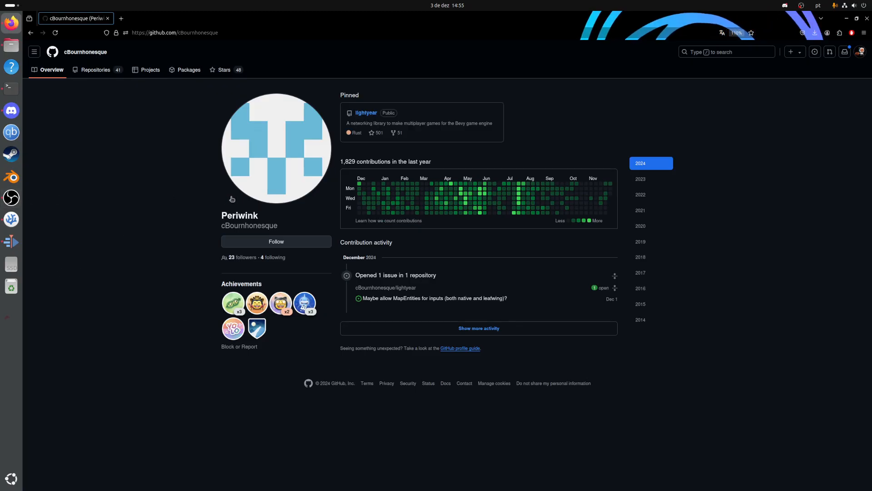
pyautogui.moveTo(329, 118)
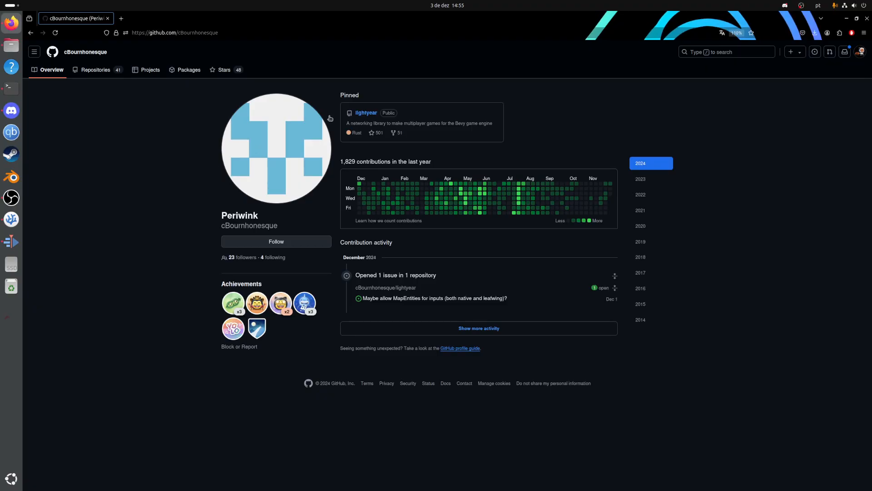
pyautogui.moveTo(491, 117)
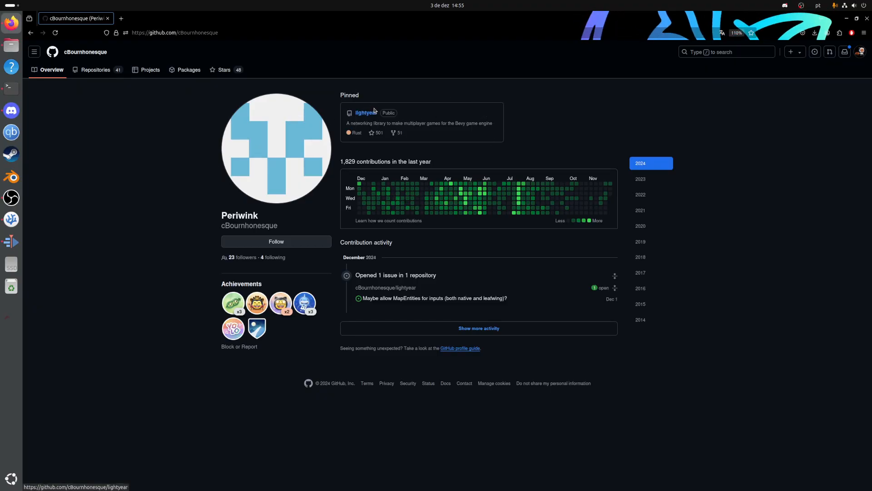
pyautogui.moveTo(363, 324)
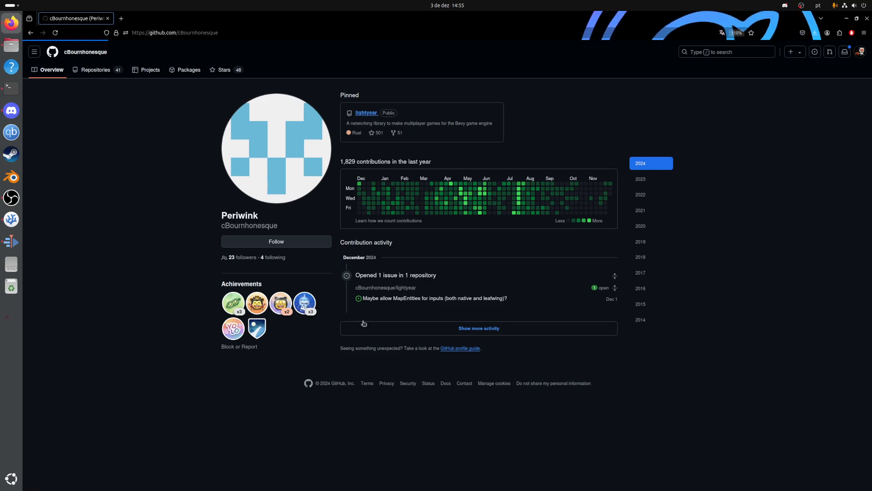
pyautogui.click(366, 112)
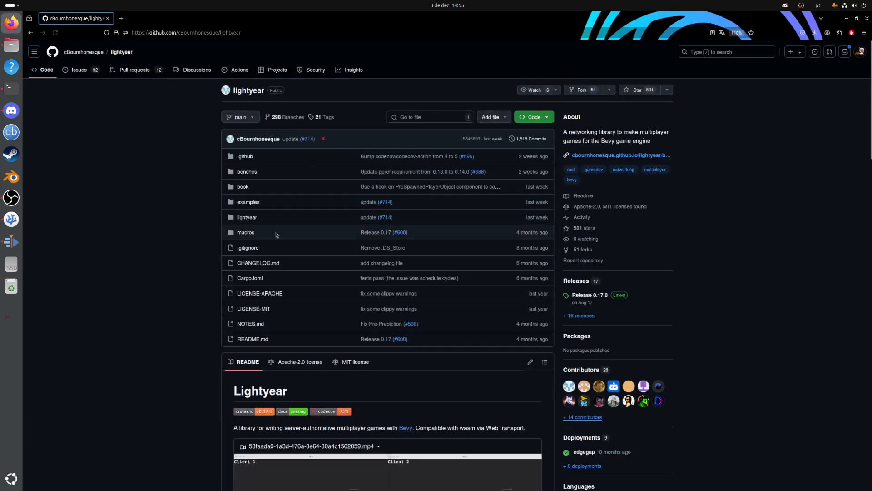
pyautogui.moveTo(264, 174)
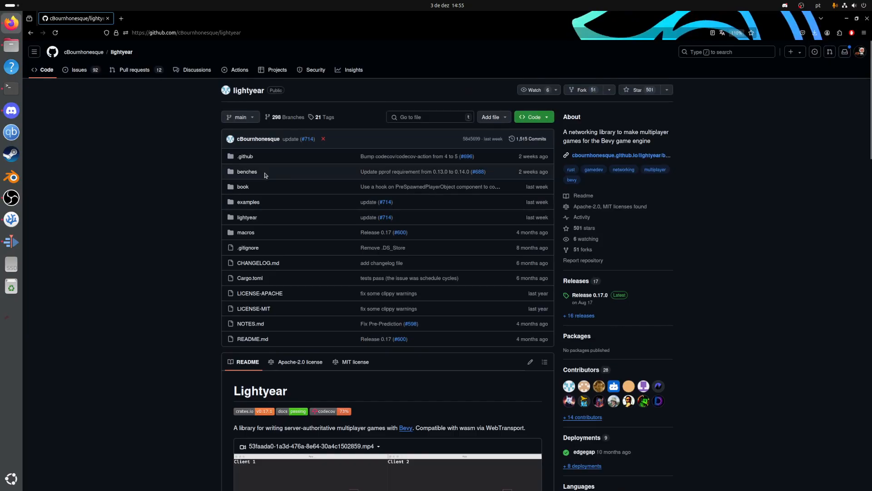
pyautogui.moveTo(274, 195)
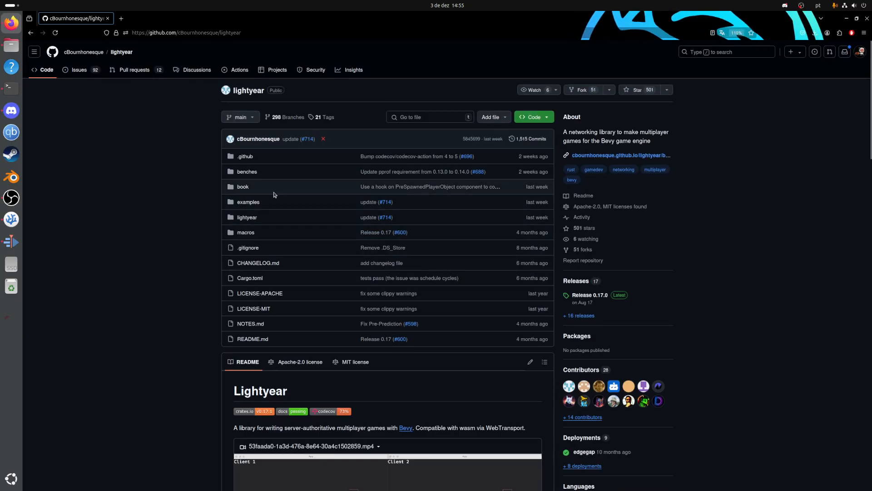
pyautogui.moveTo(276, 208)
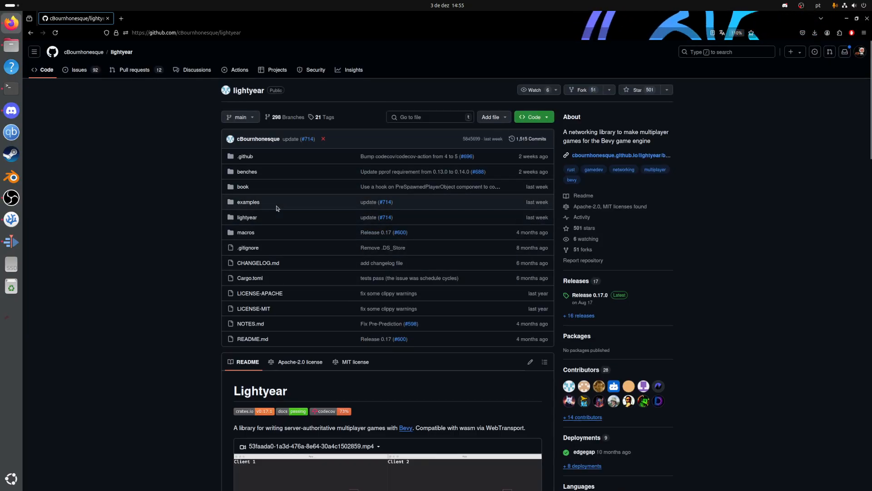
pyautogui.moveTo(267, 216)
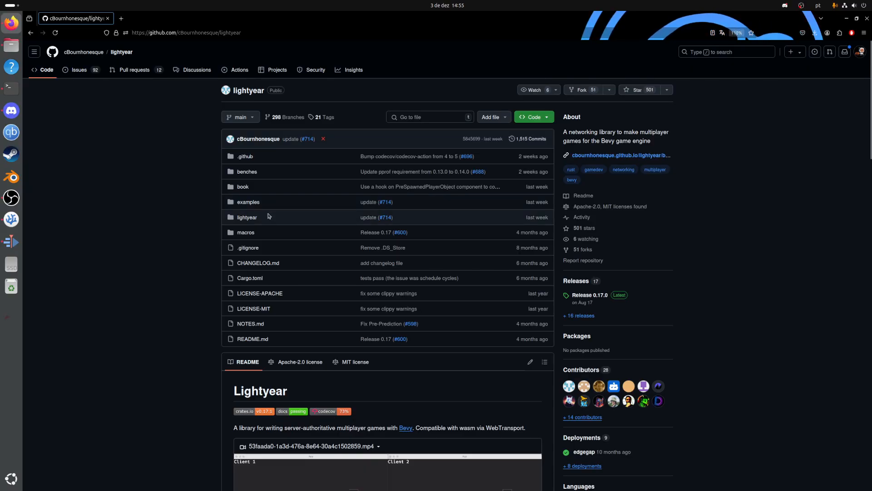
pyautogui.moveTo(298, 235)
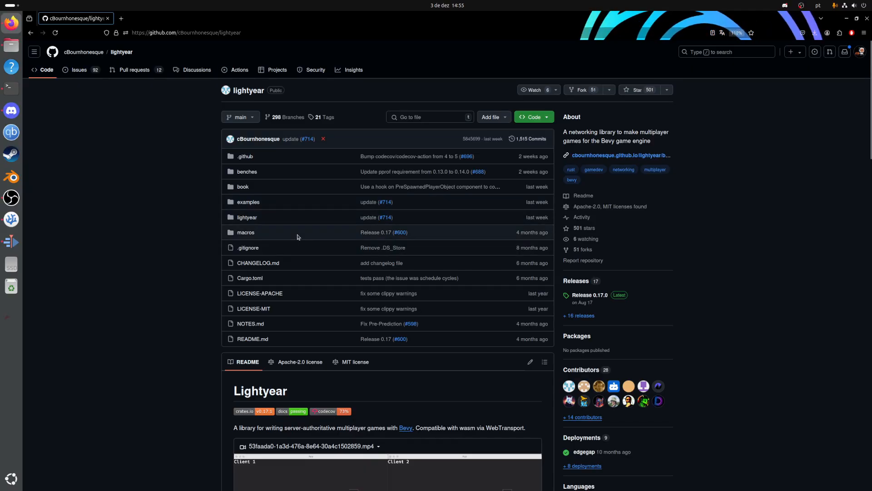
pyautogui.moveTo(277, 223)
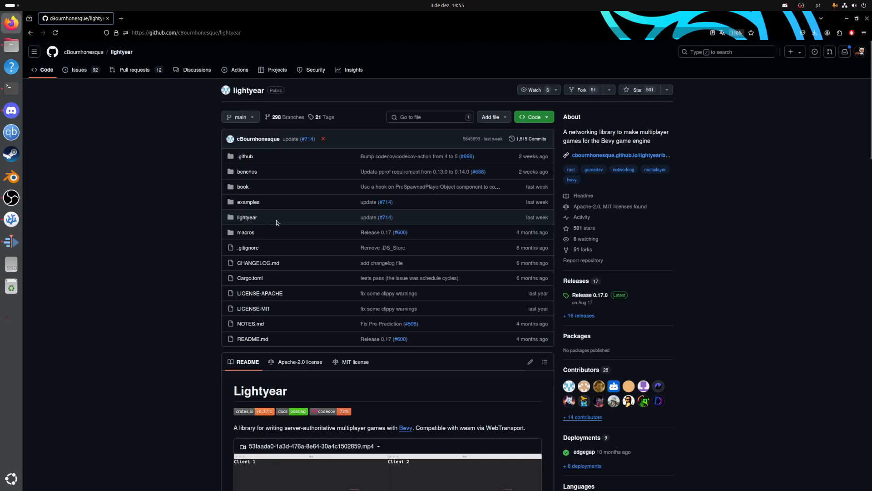
pyautogui.moveTo(249, 186)
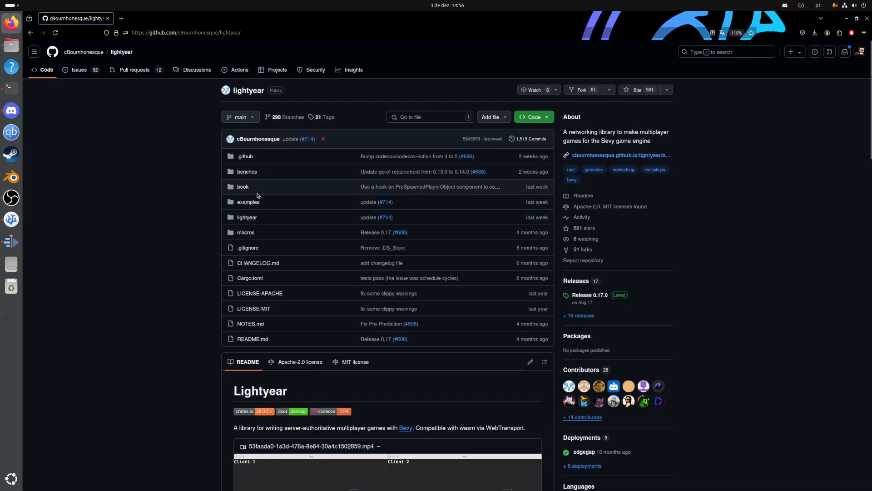
pyautogui.moveTo(385, 315)
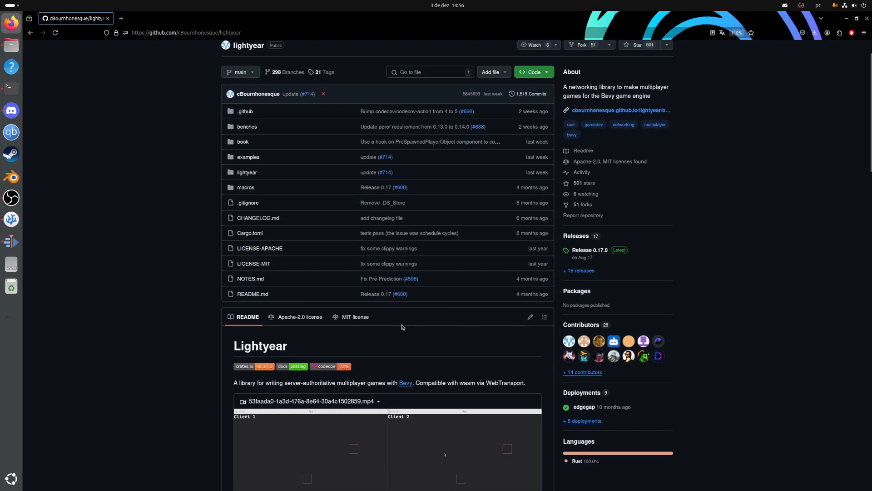
# Bring up GitHub's site-wide search again from the lightyear repository page
pyautogui.scroll(3)
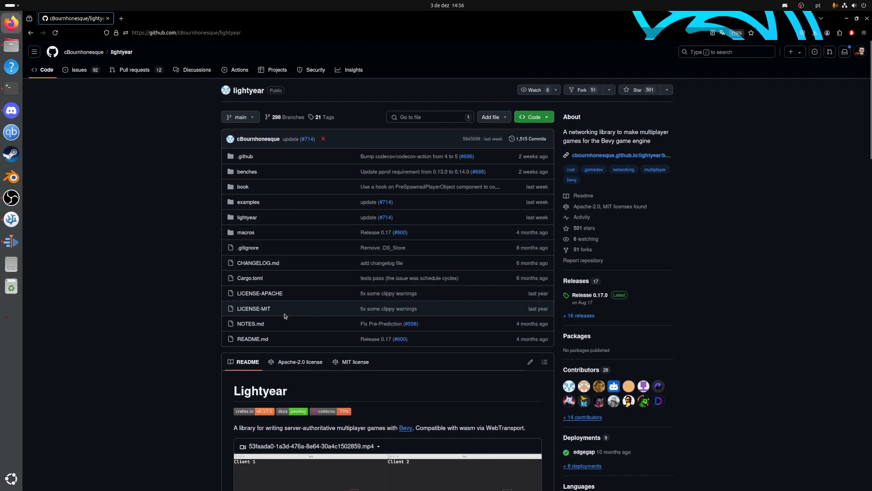
pyautogui.moveTo(261, 276)
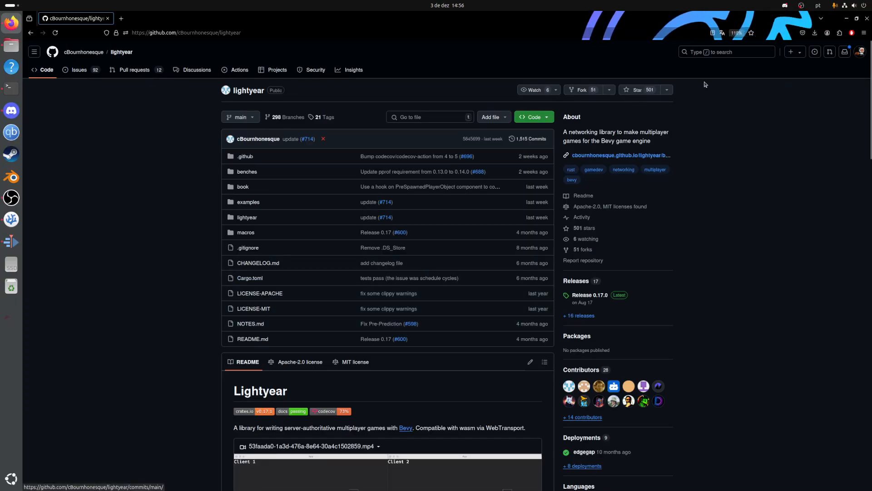
pyautogui.click(725, 52)
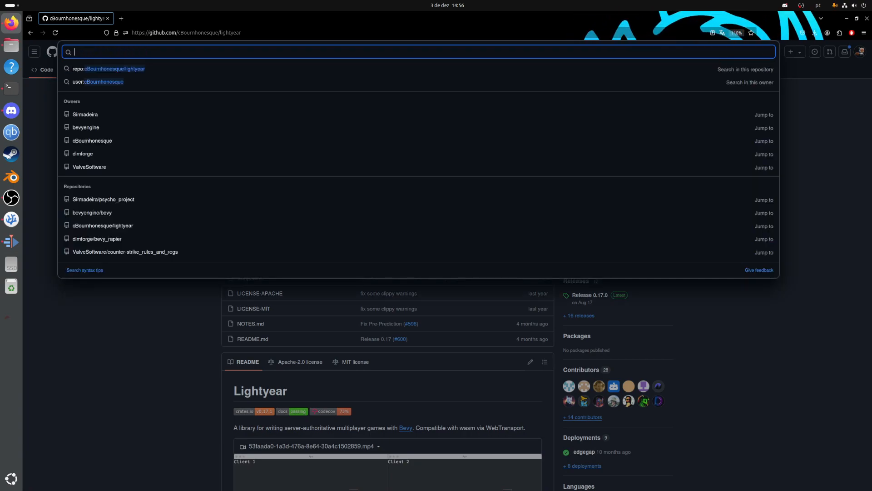
# Search 'bevy rap' and jump to the dimforge/bevy_rapier repository
pyautogui.write('bevy ra')
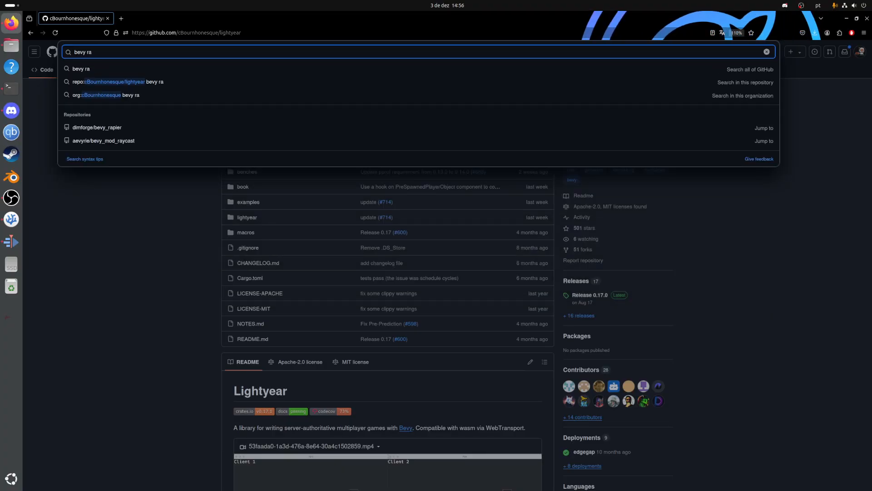
pyautogui.write('p')
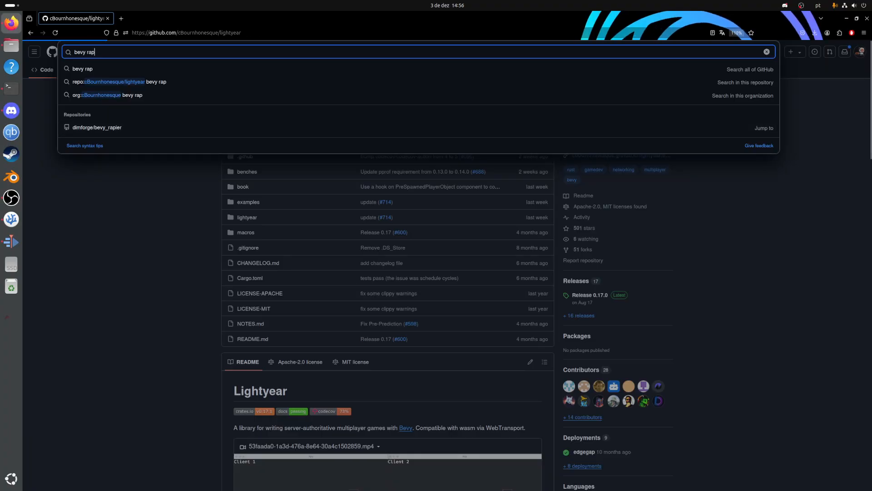
pyautogui.click(97, 128)
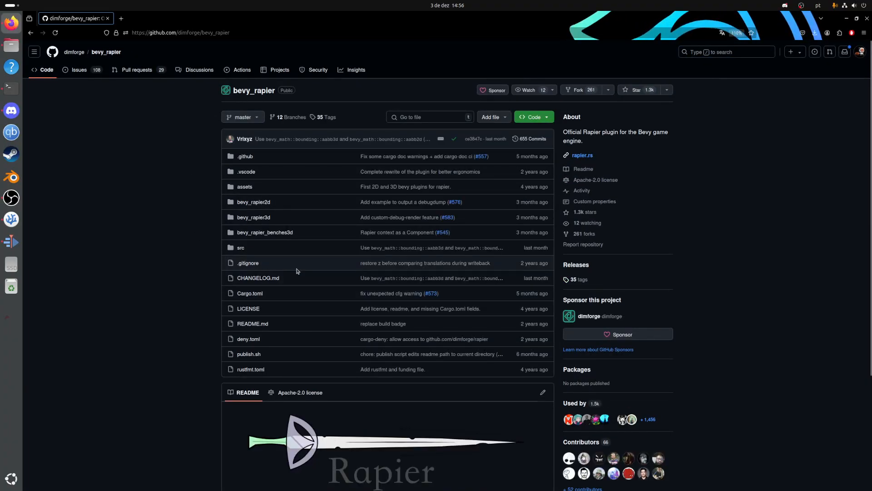
pyautogui.moveTo(180, 300)
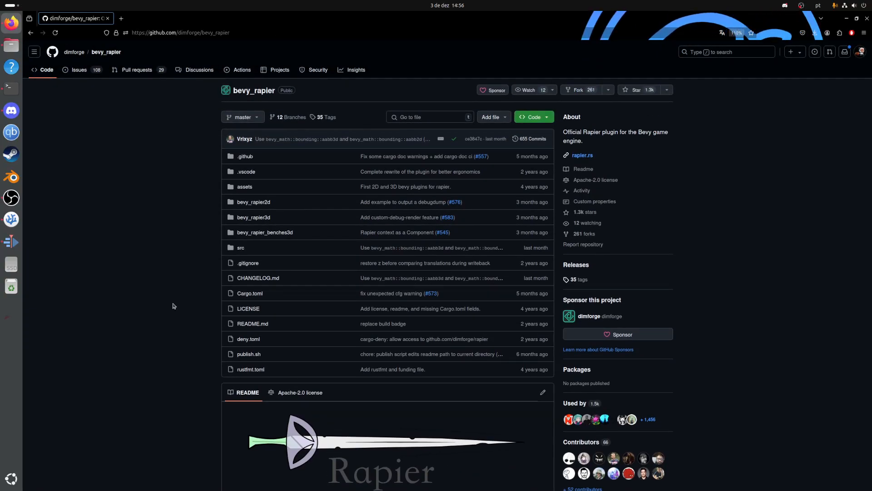
pyautogui.moveTo(235, 206)
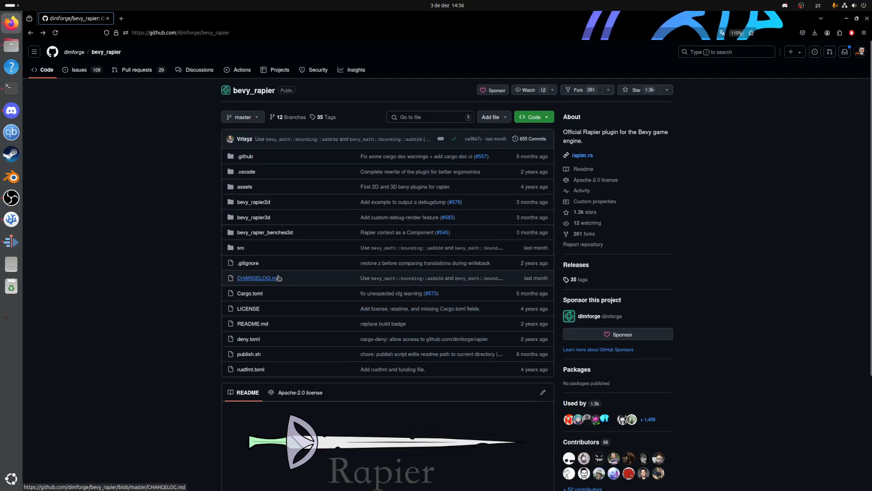
pyautogui.scroll(-3)
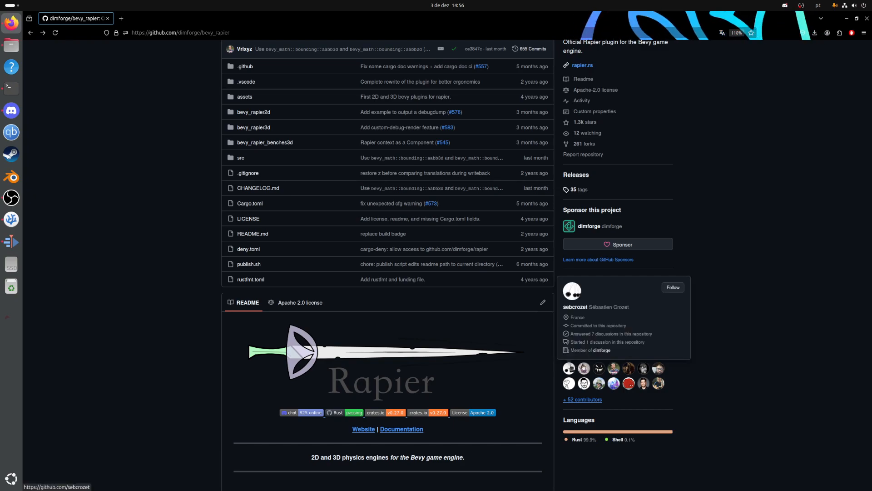
pyautogui.click(574, 306)
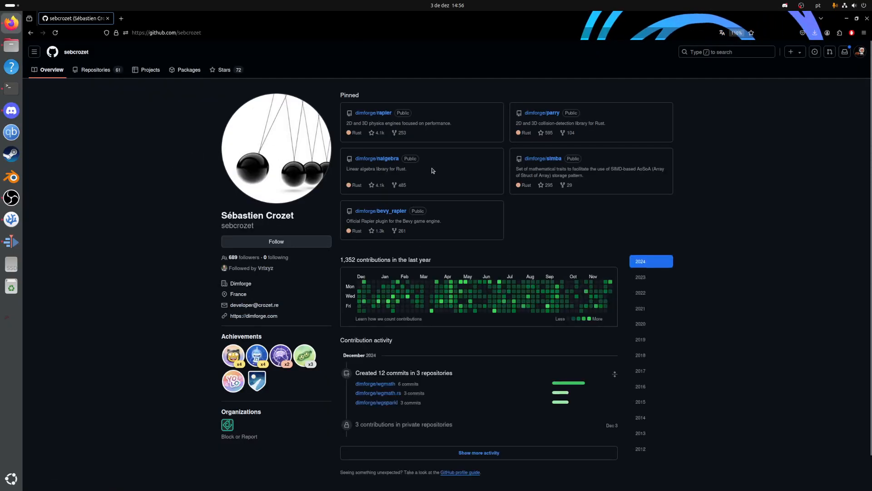
pyautogui.moveTo(514, 246)
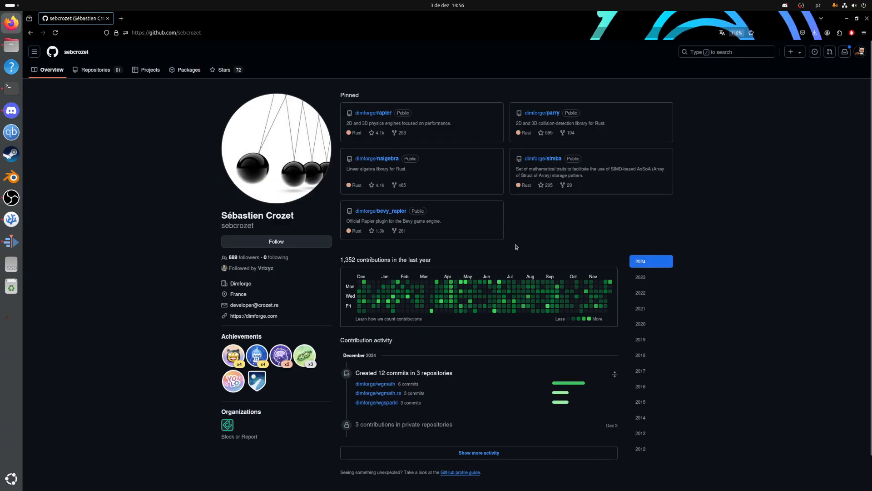
pyautogui.moveTo(526, 256)
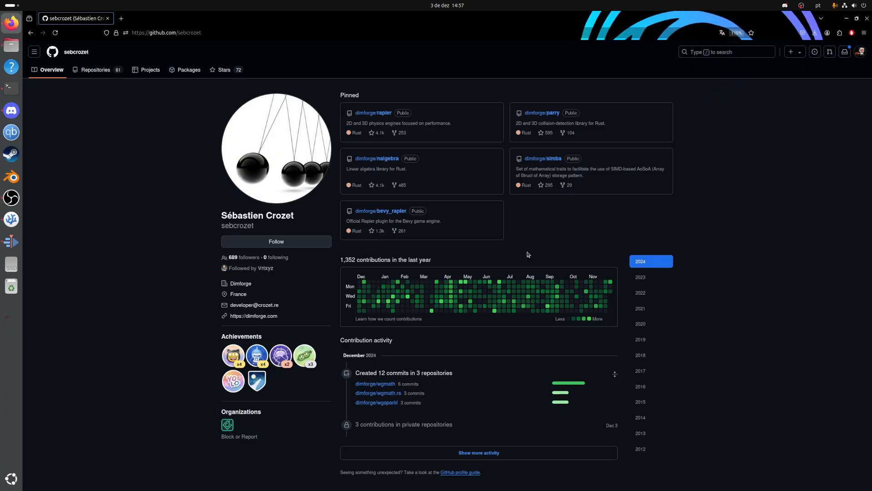
pyautogui.moveTo(499, 264)
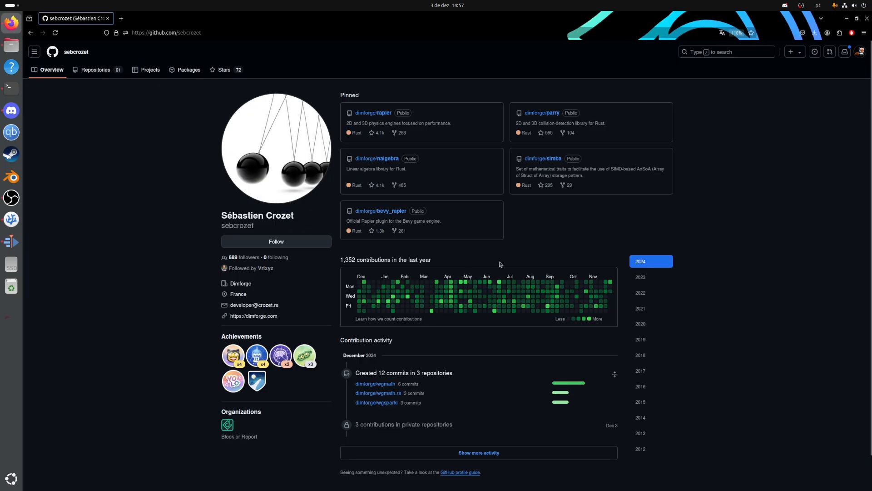
pyautogui.moveTo(539, 242)
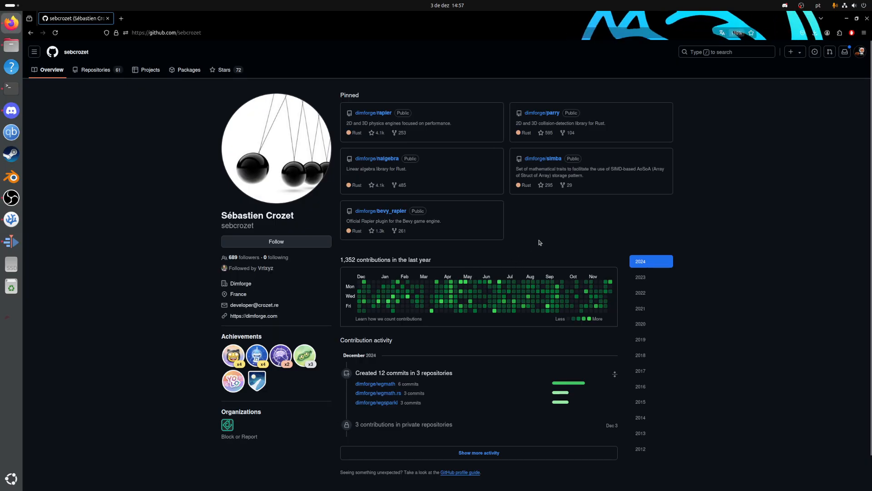
pyautogui.moveTo(574, 229)
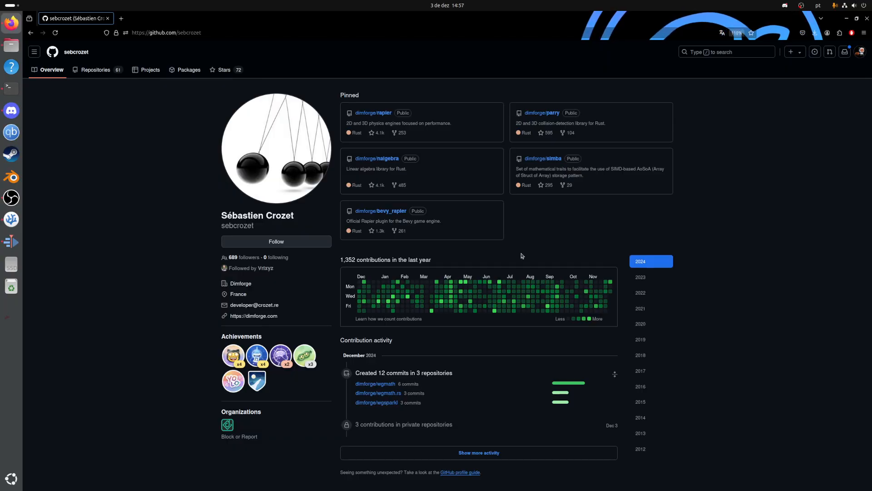
pyautogui.moveTo(508, 237)
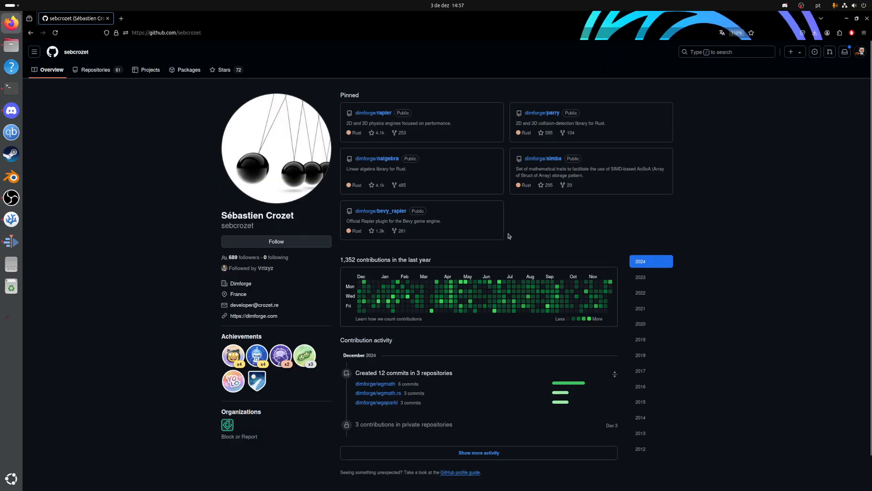
pyautogui.moveTo(144, 280)
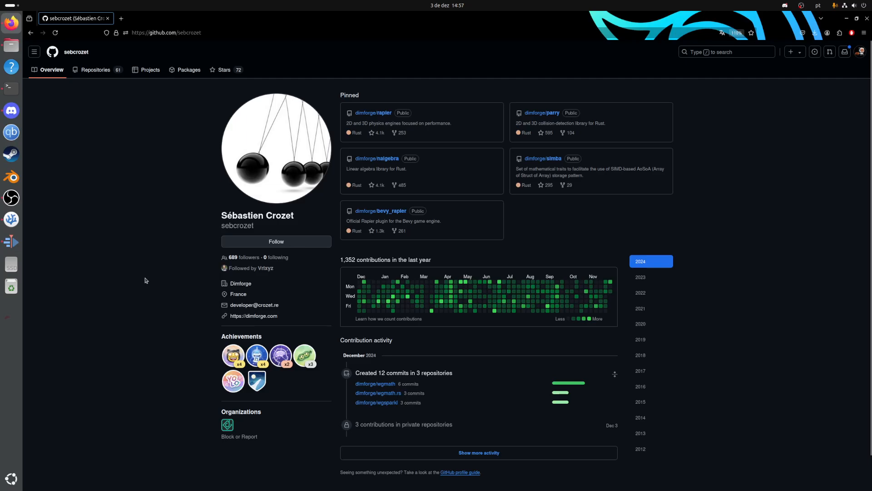
pyautogui.moveTo(60, 229)
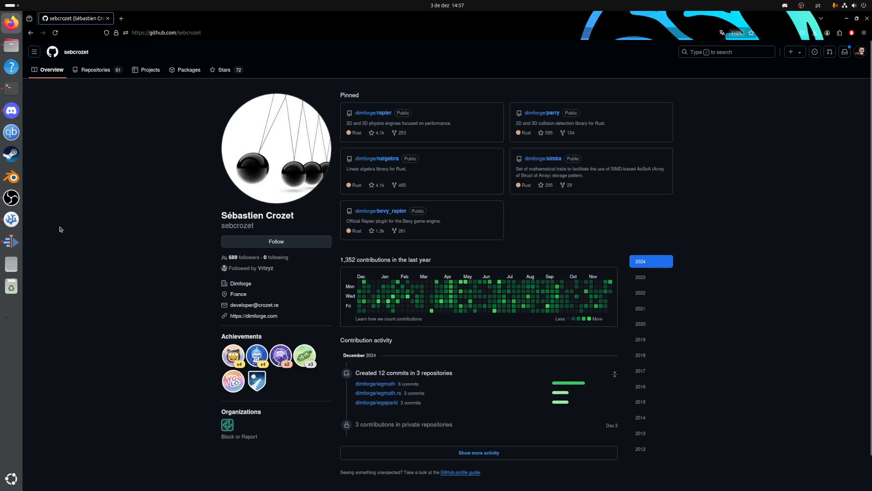
pyautogui.moveTo(166, 267)
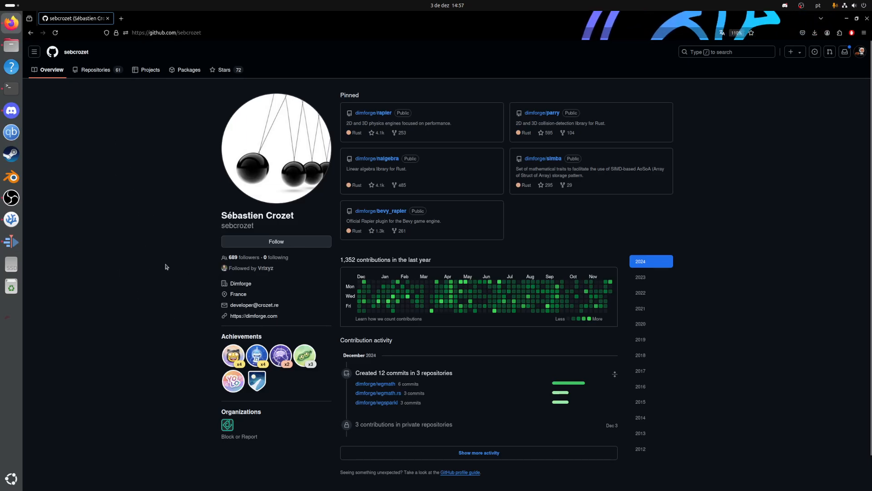
pyautogui.moveTo(192, 244)
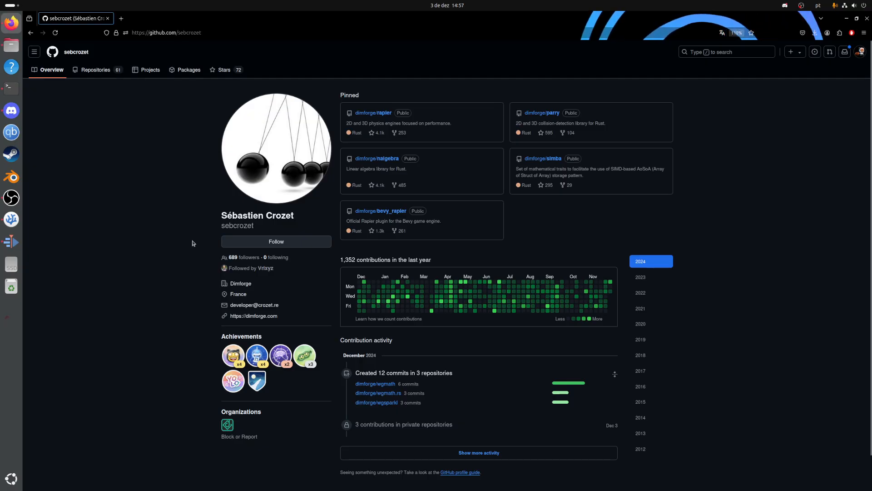
pyautogui.moveTo(113, 309)
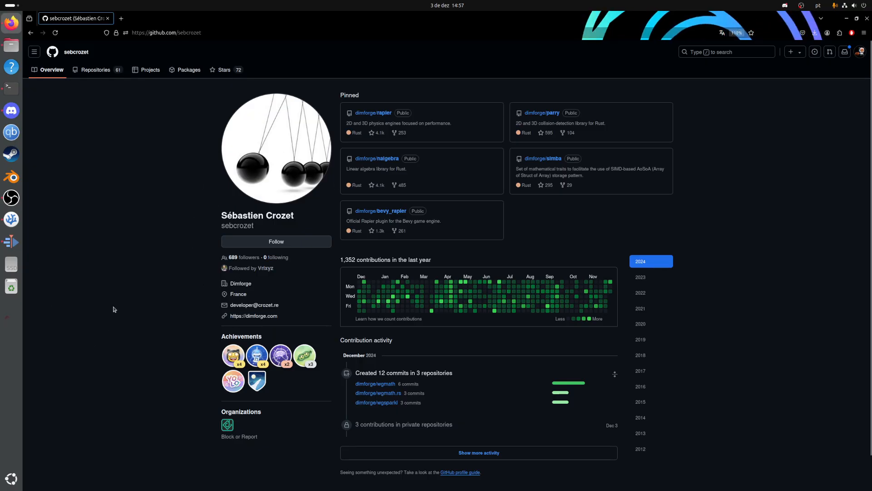
pyautogui.moveTo(108, 272)
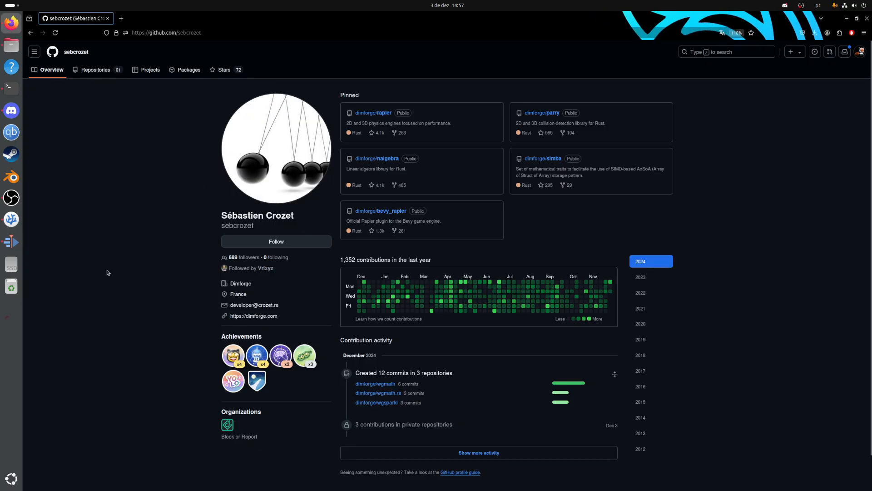
pyautogui.moveTo(67, 218)
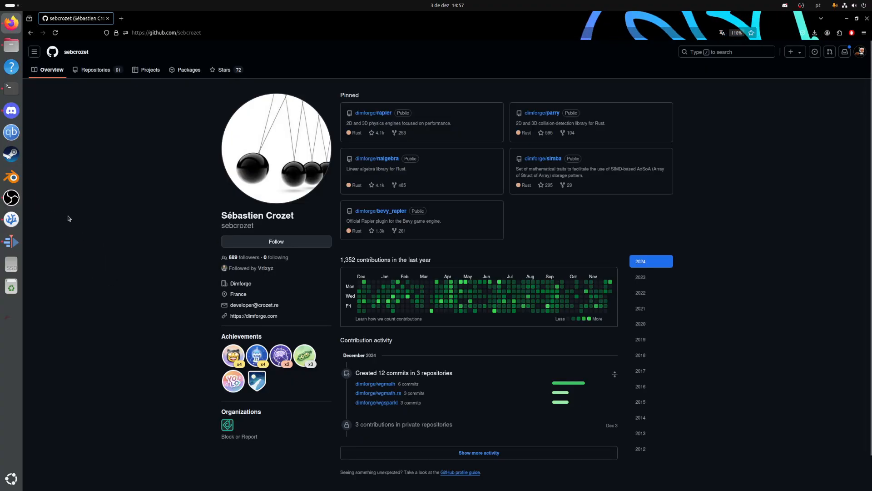
pyautogui.moveTo(133, 268)
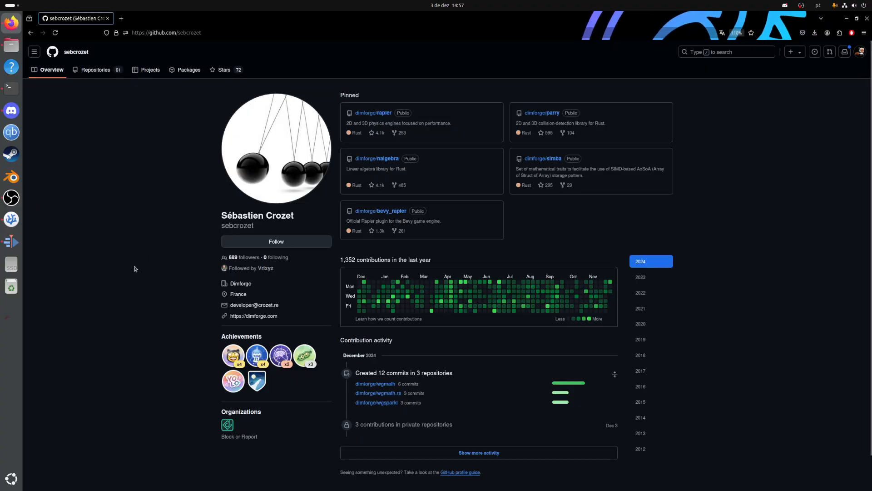
pyautogui.moveTo(11, 197)
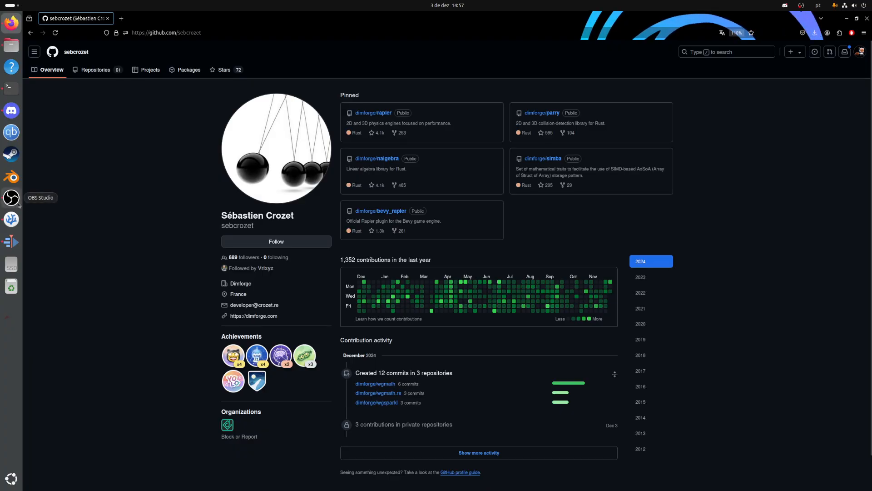